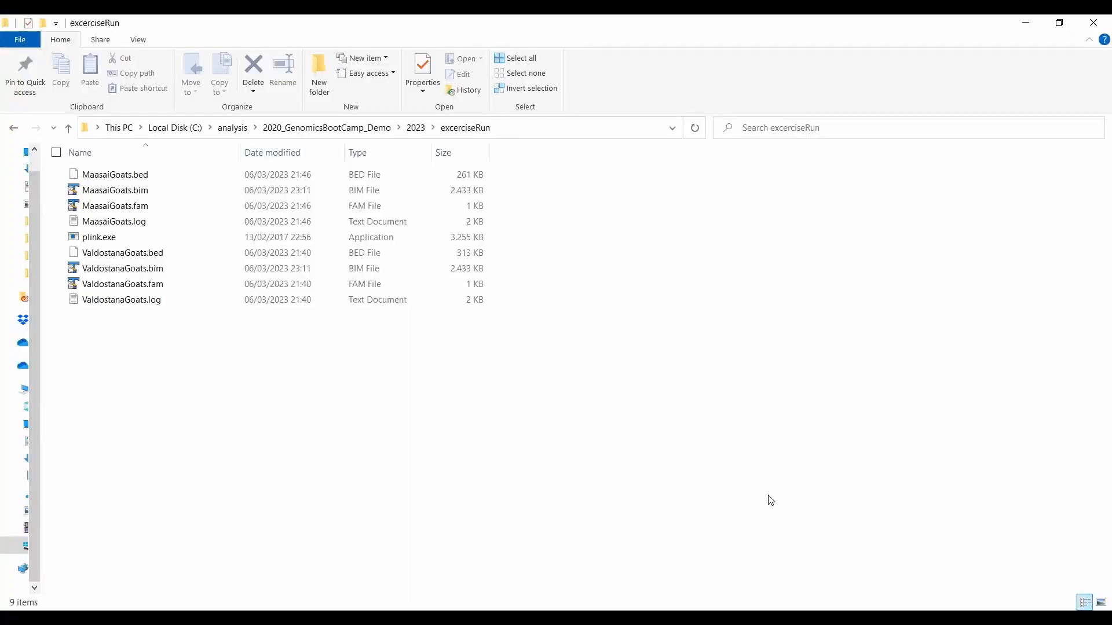
mouse_move(576, 388)
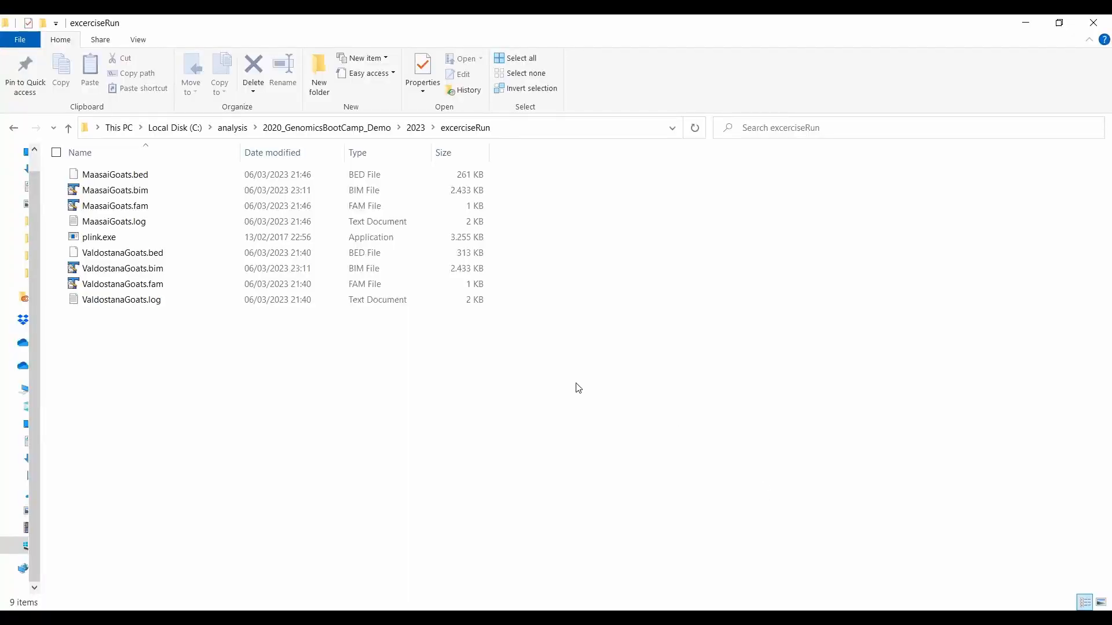
Open the exerciseRun folder listing plink.exe and the Valdostana and Maasai PLINK files.
click(115, 190)
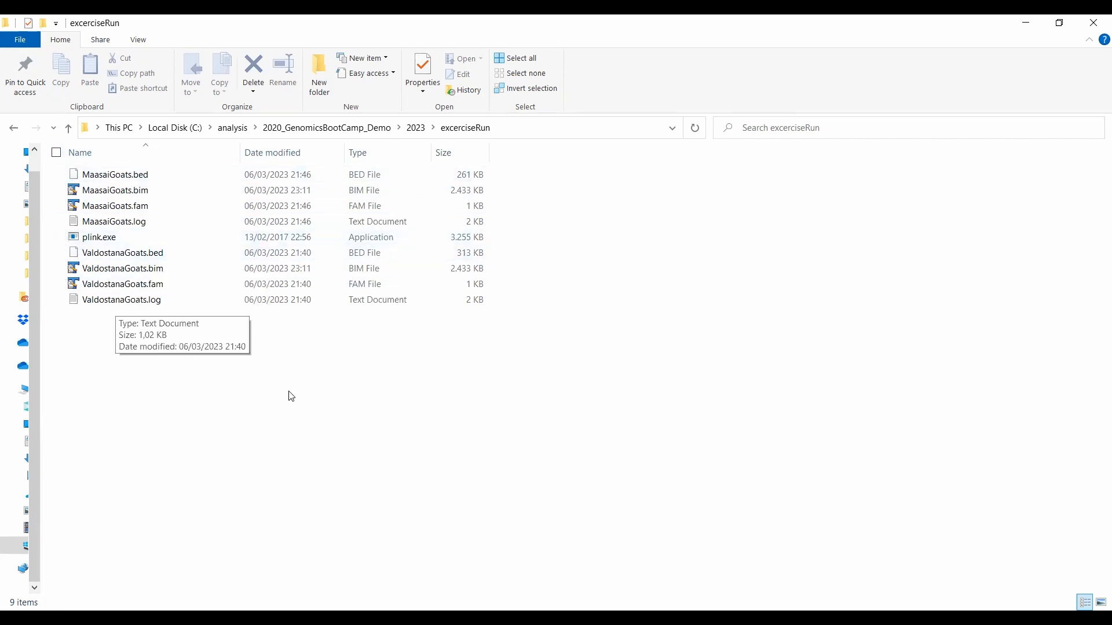
mouse_move(273, 373)
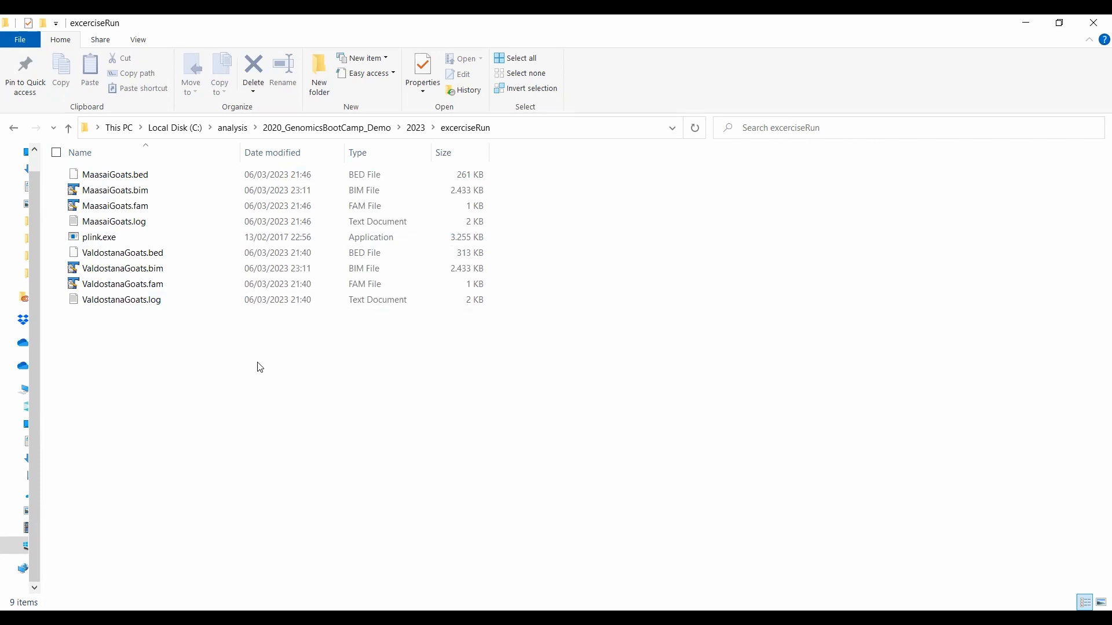
mouse_move(260, 362)
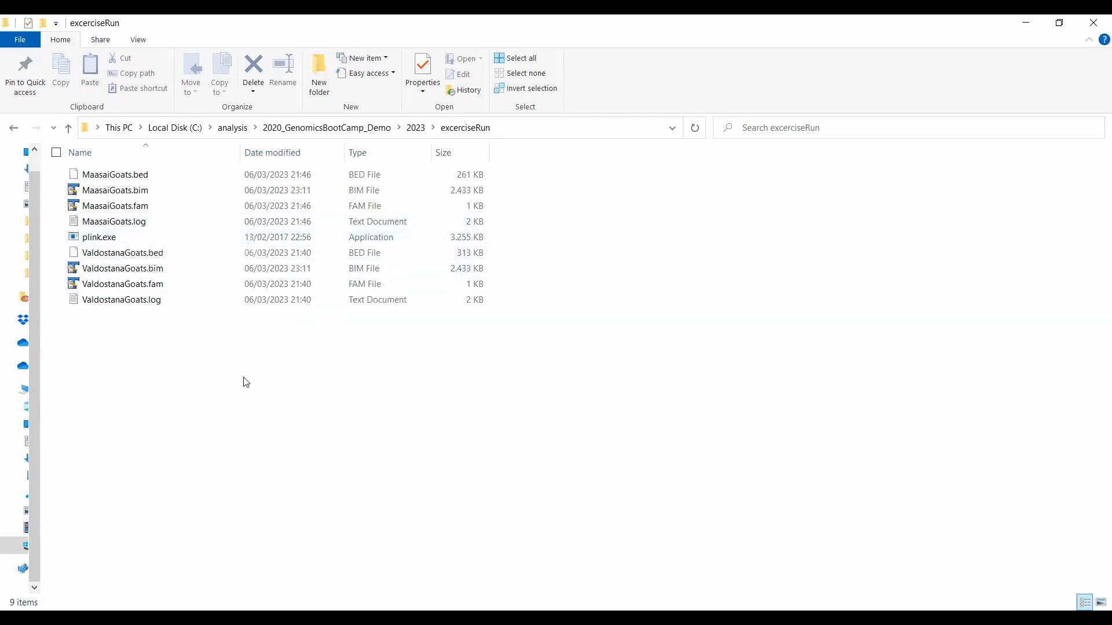
mouse_move(258, 406)
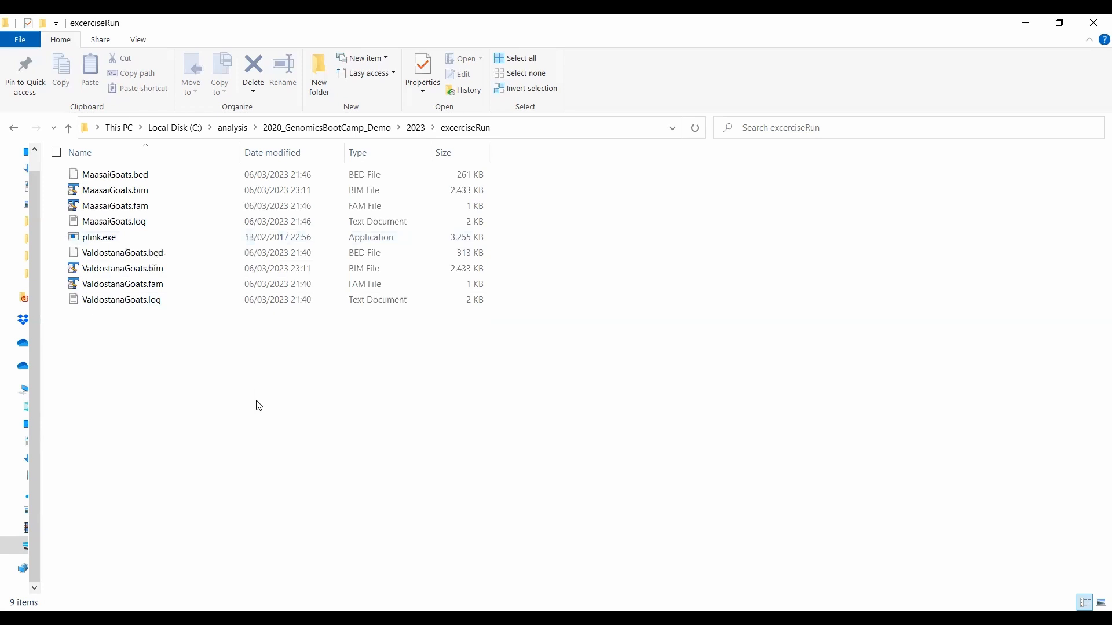
mouse_move(247, 410)
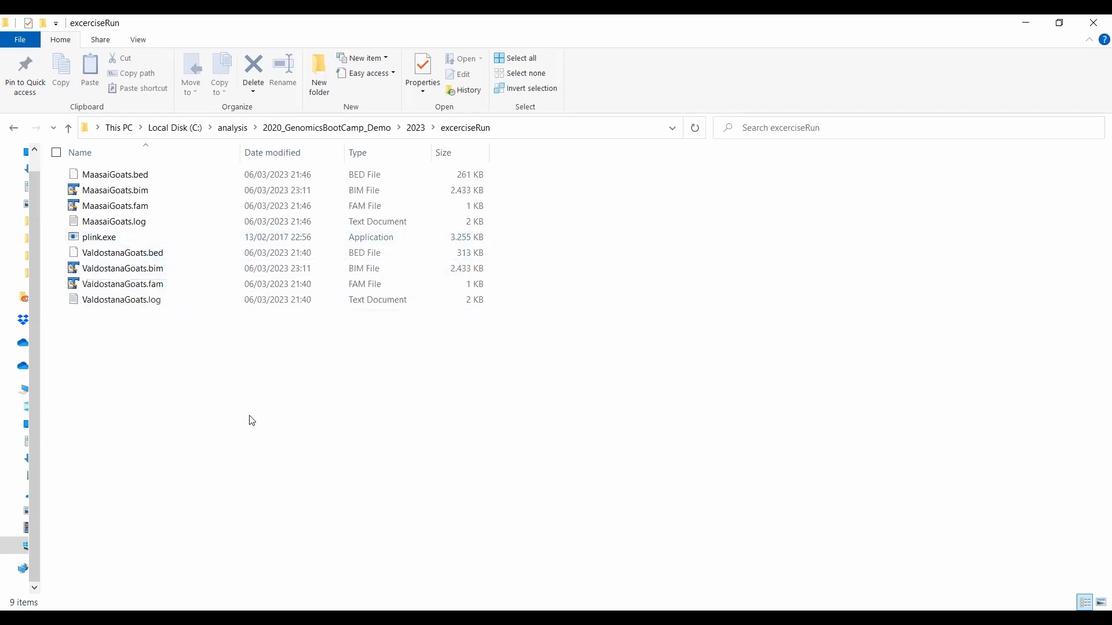
mouse_move(283, 401)
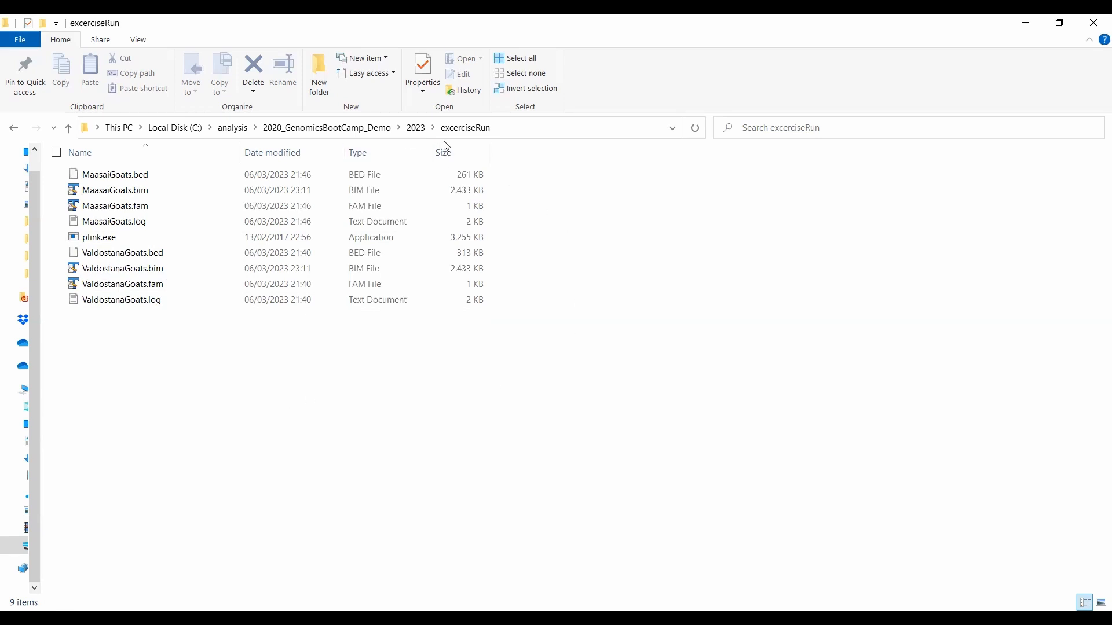
mouse_move(534, 431)
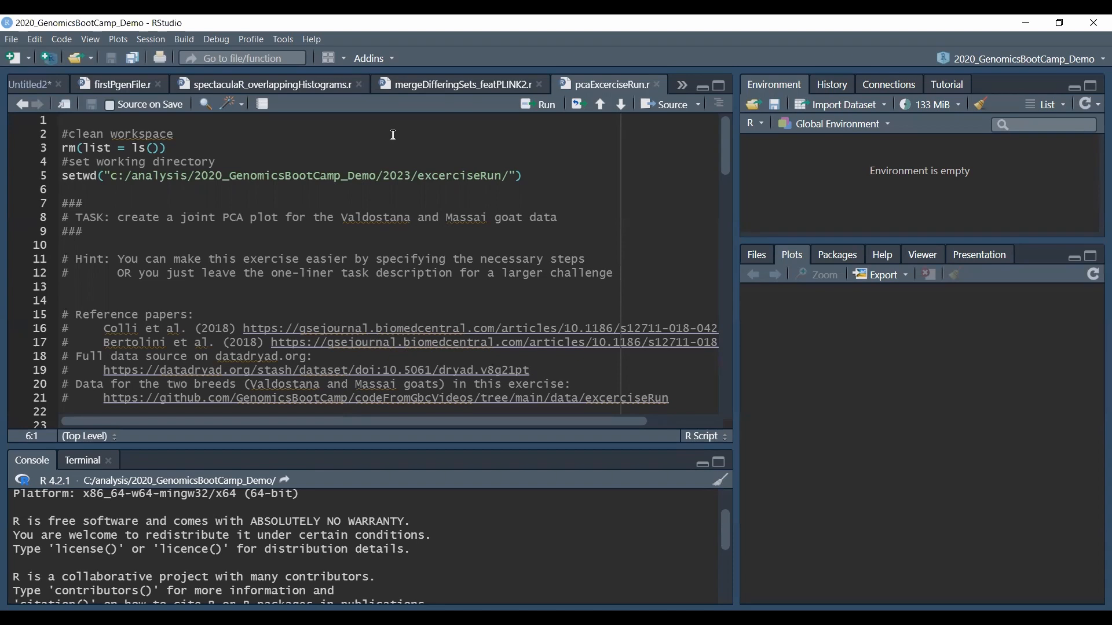
click(63, 189)
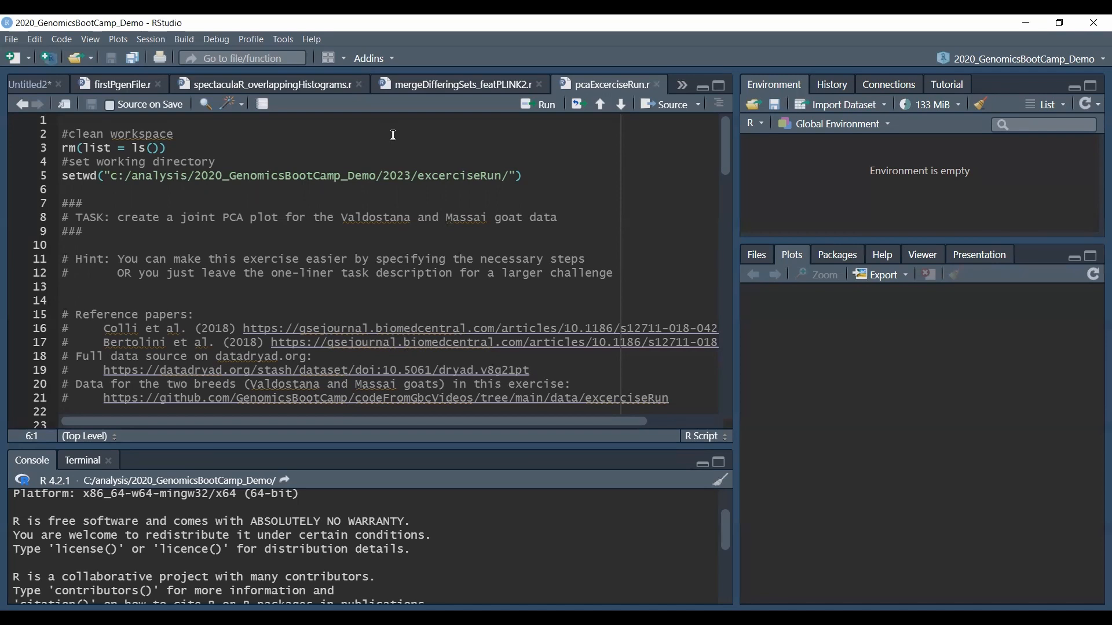
mouse_move(151, 207)
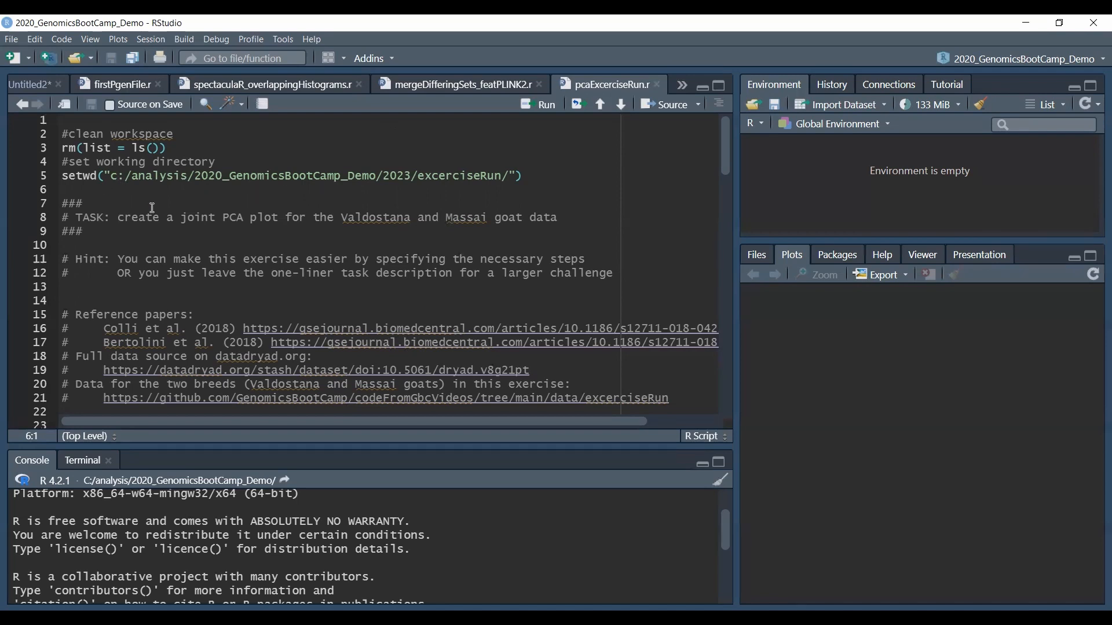
mouse_move(280, 160)
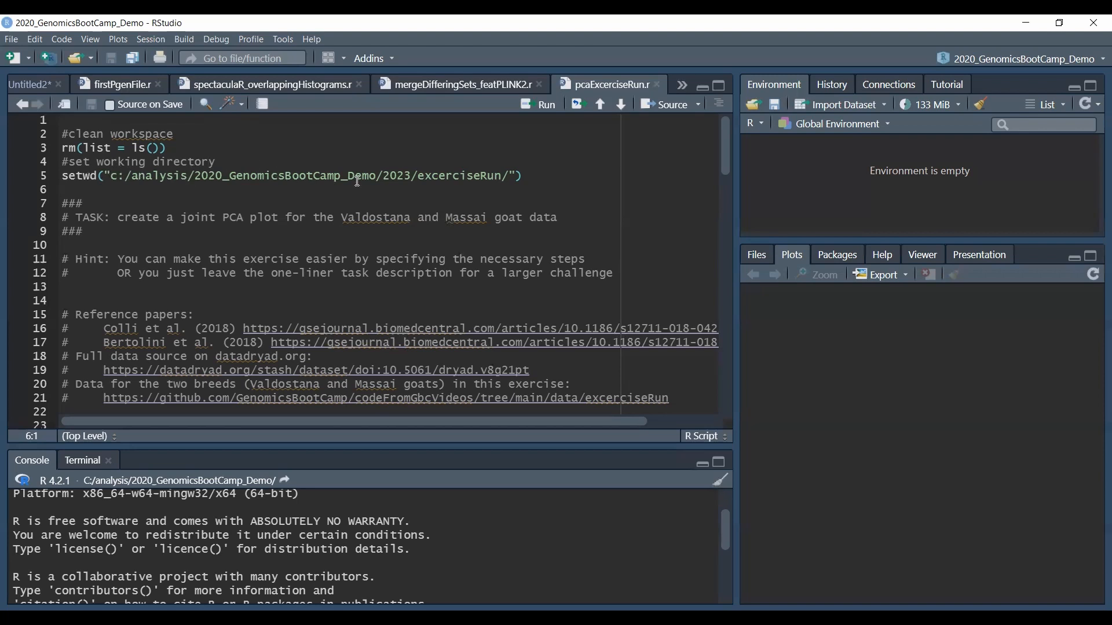
mouse_move(334, 198)
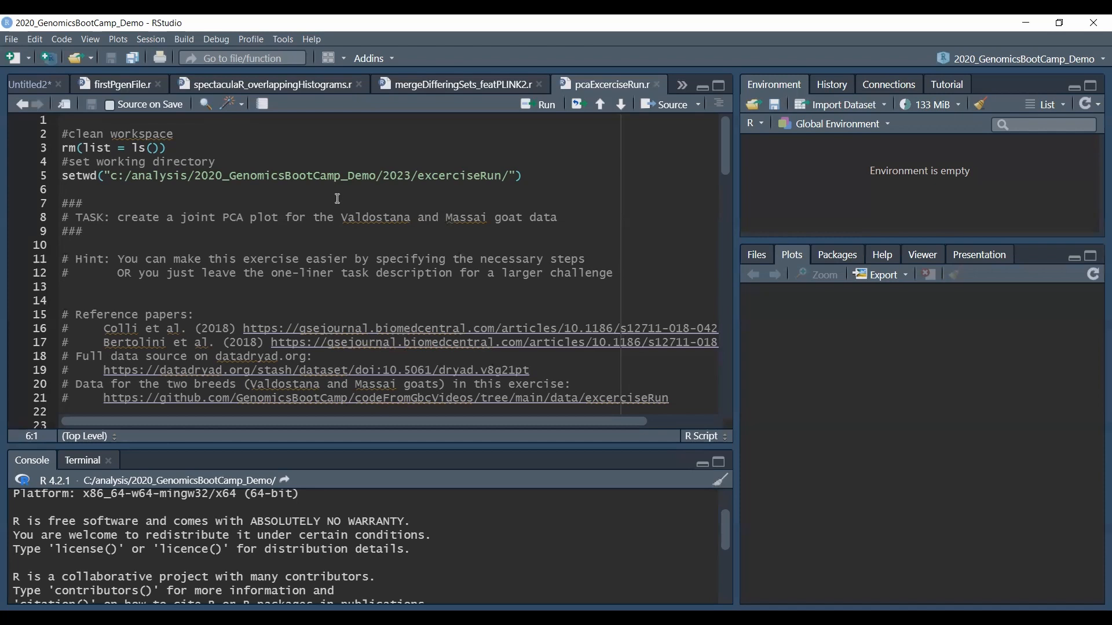
mouse_move(300, 258)
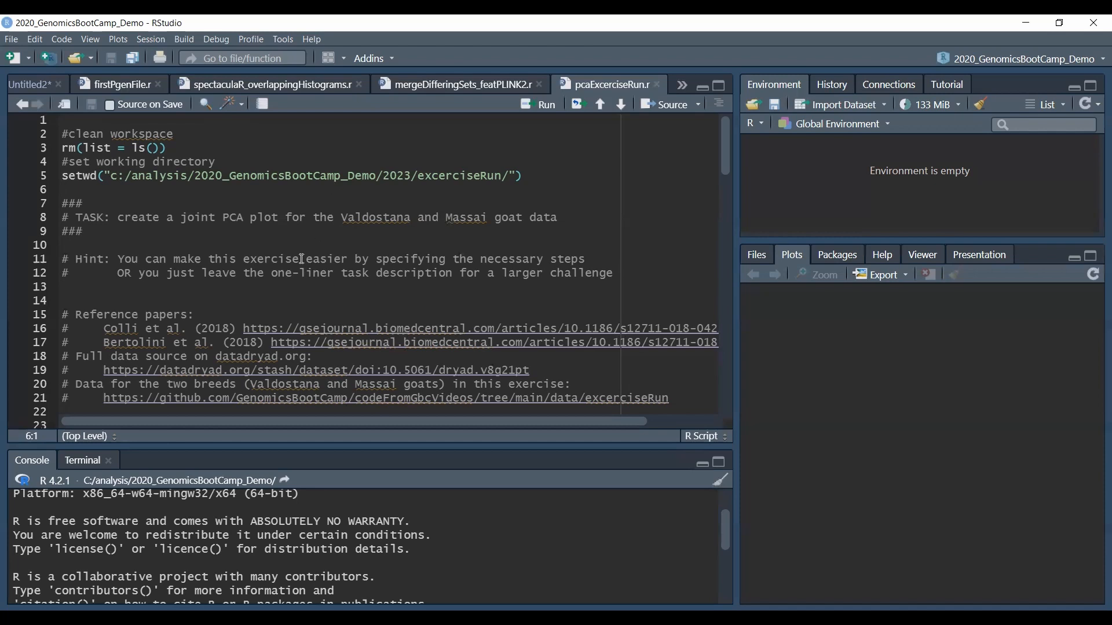
click(194, 314)
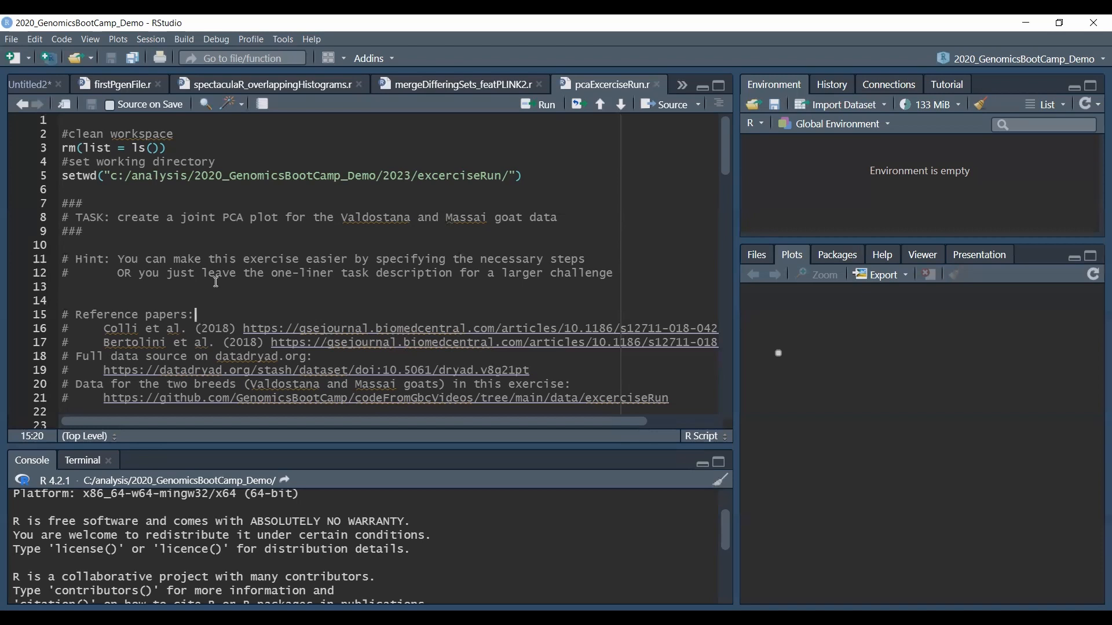
mouse_move(217, 281)
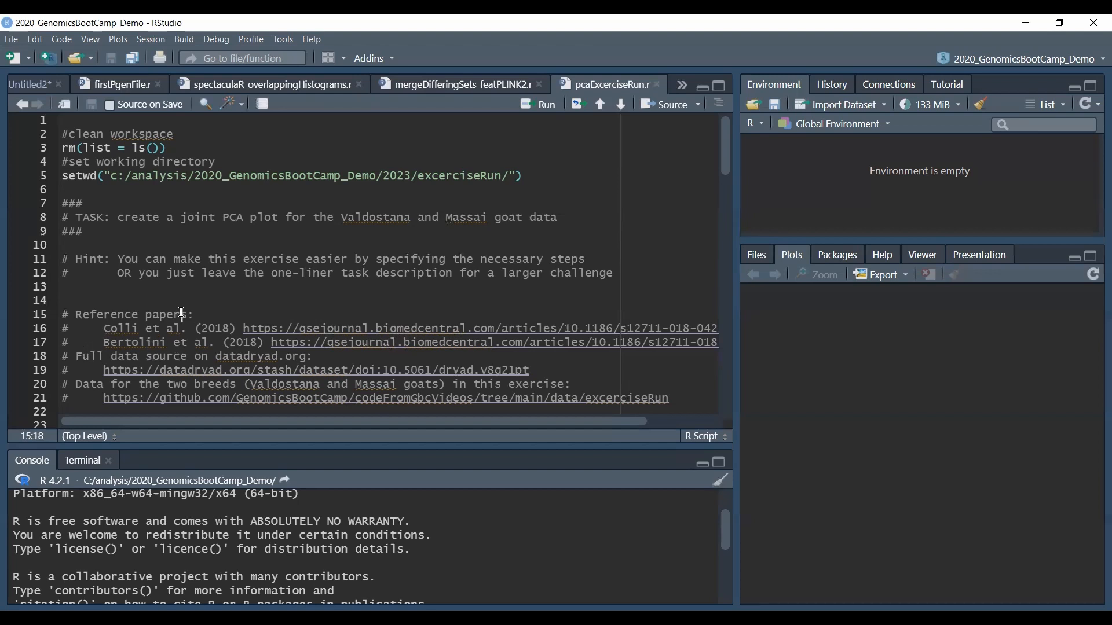
mouse_move(200, 295)
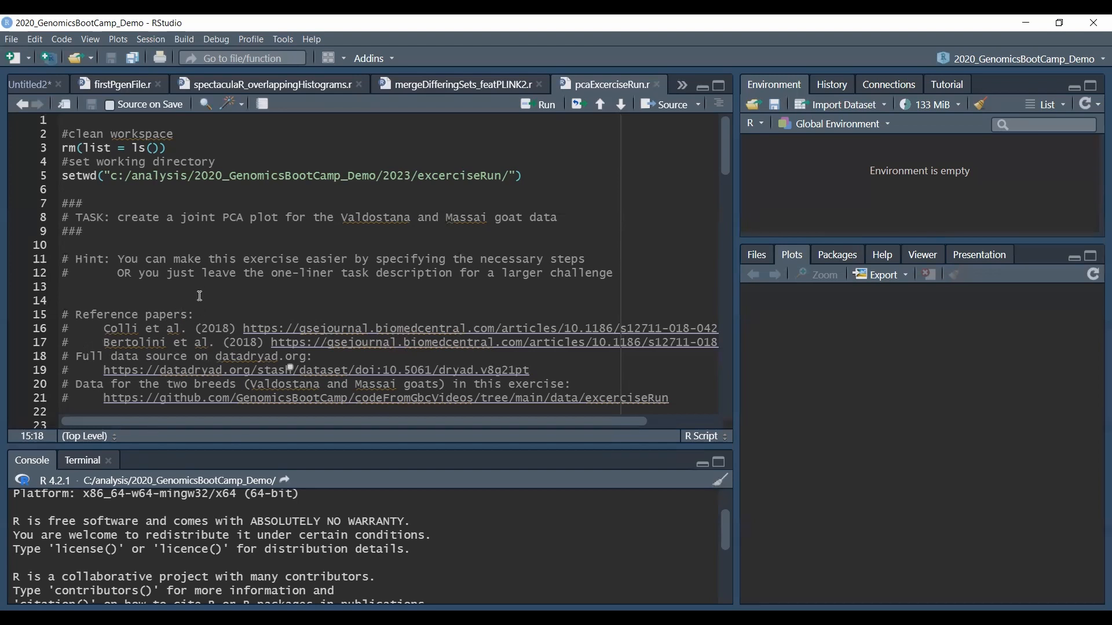
click(64, 300)
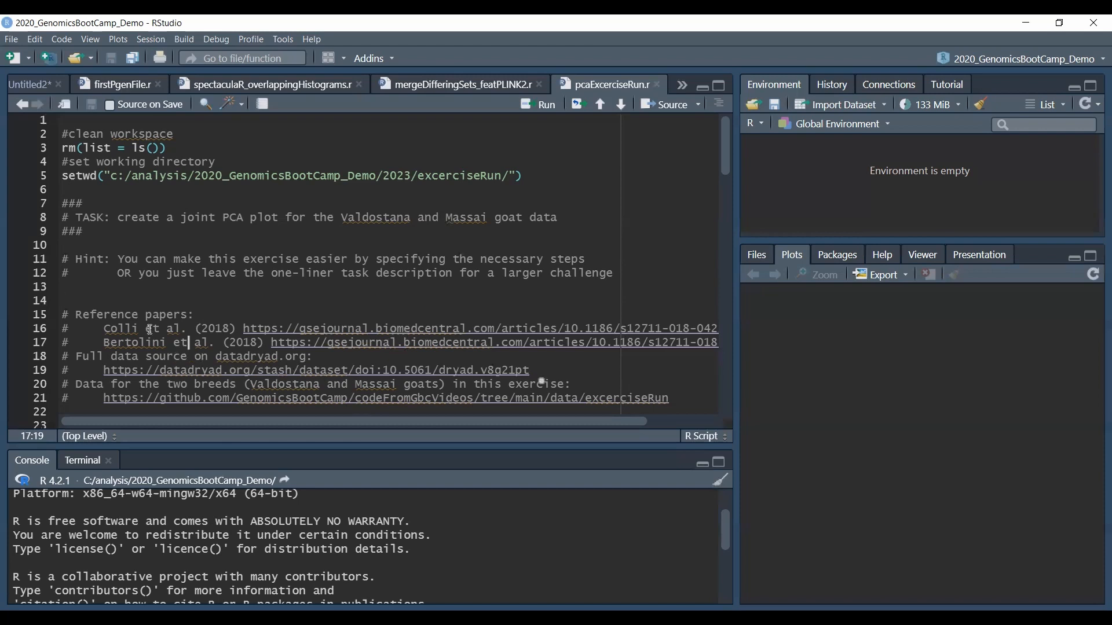
mouse_move(229, 334)
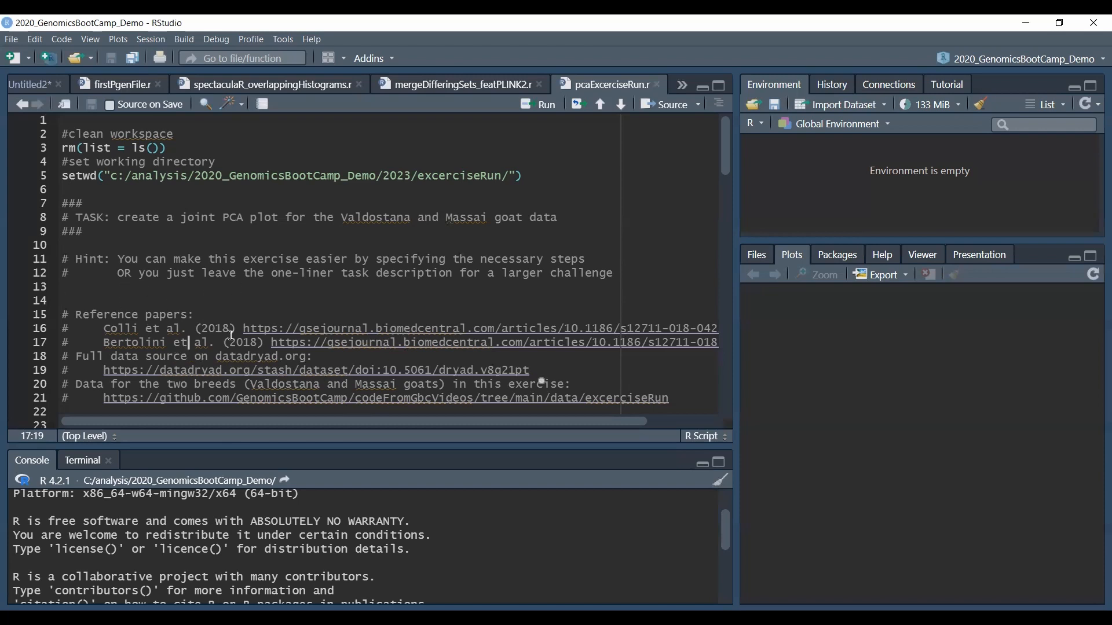
click(63, 286)
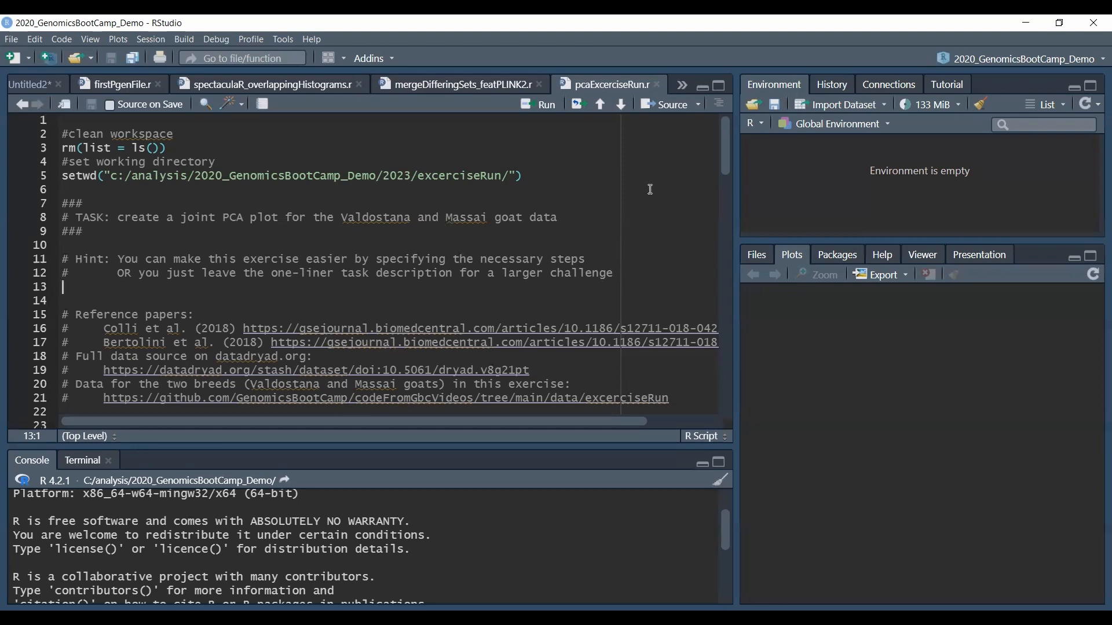
mouse_move(725, 151)
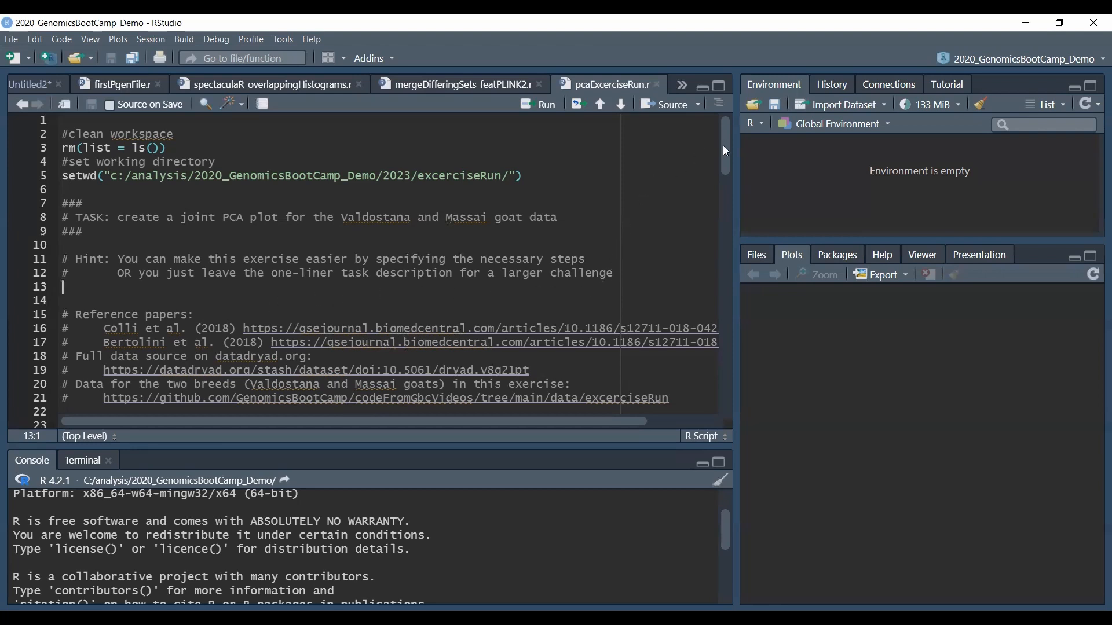
Scroll the script to step 1, the plink --bmerge command merging Valdostana and Maasai.
scroll(down, 3)
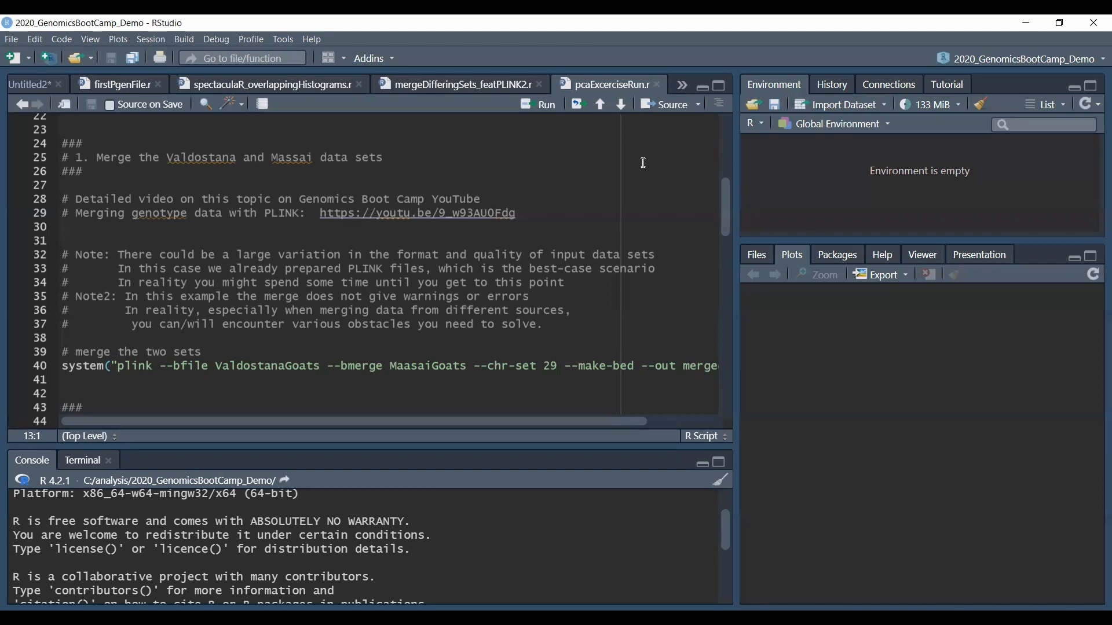
mouse_move(127, 211)
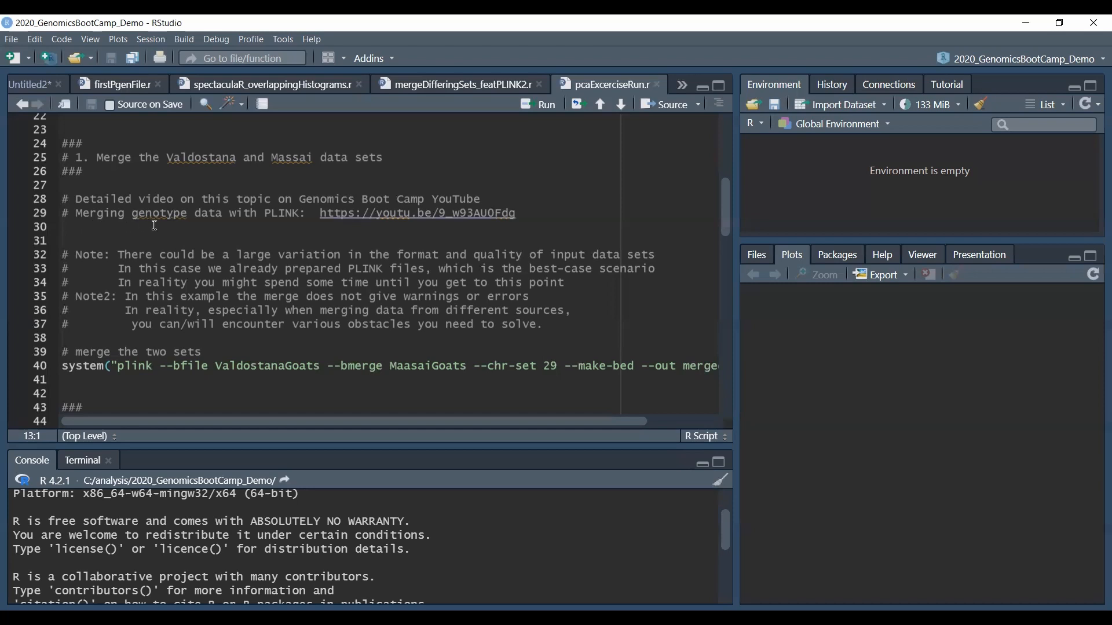
mouse_move(287, 227)
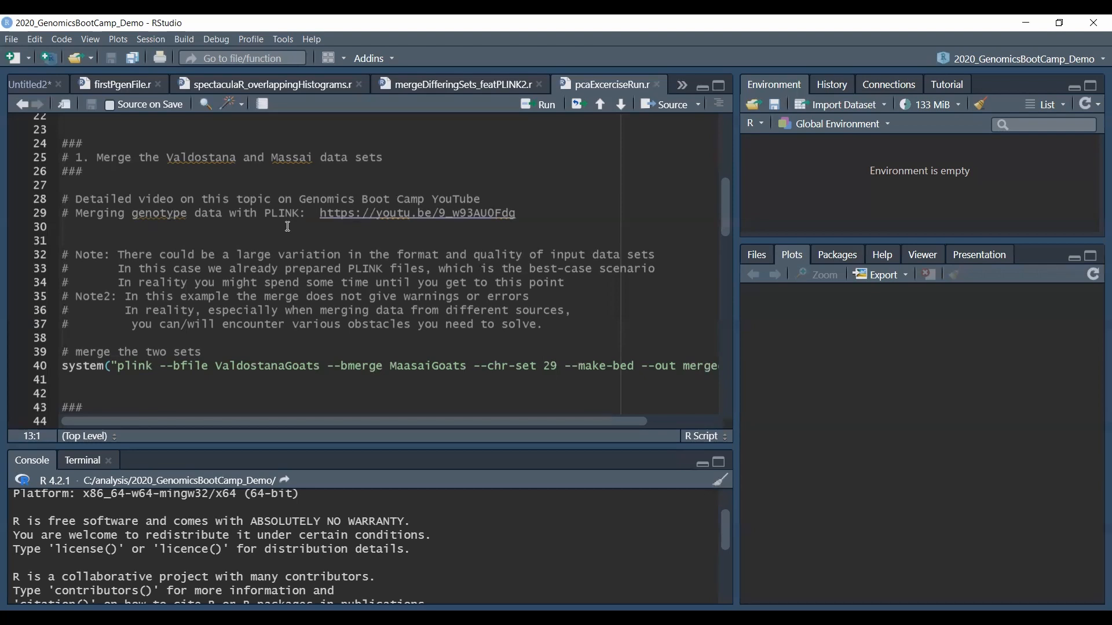
mouse_move(107, 385)
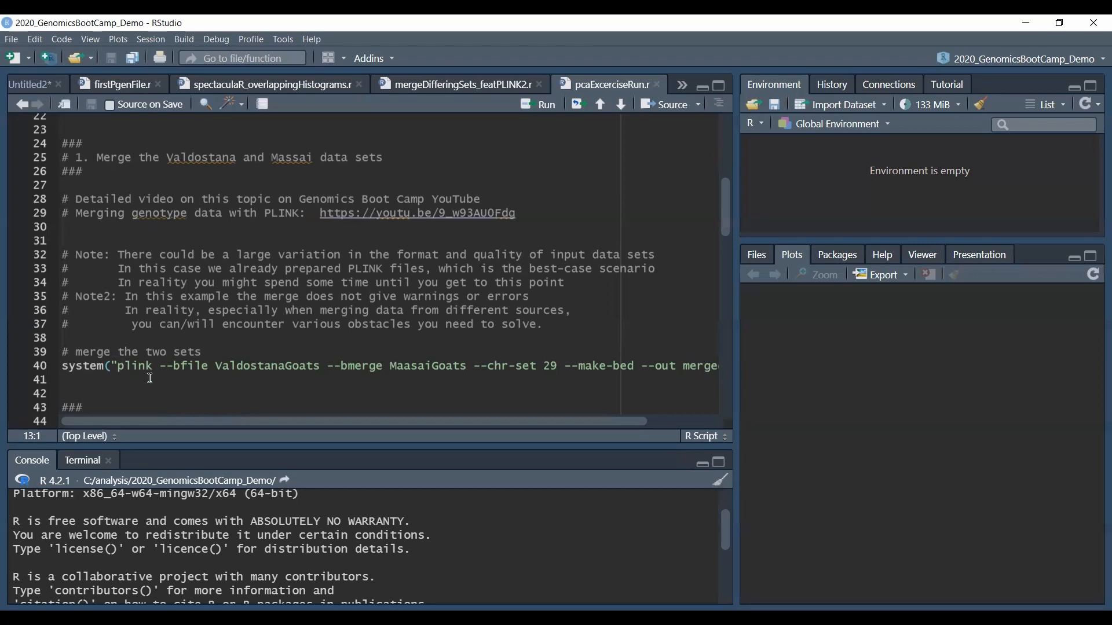
mouse_move(191, 375)
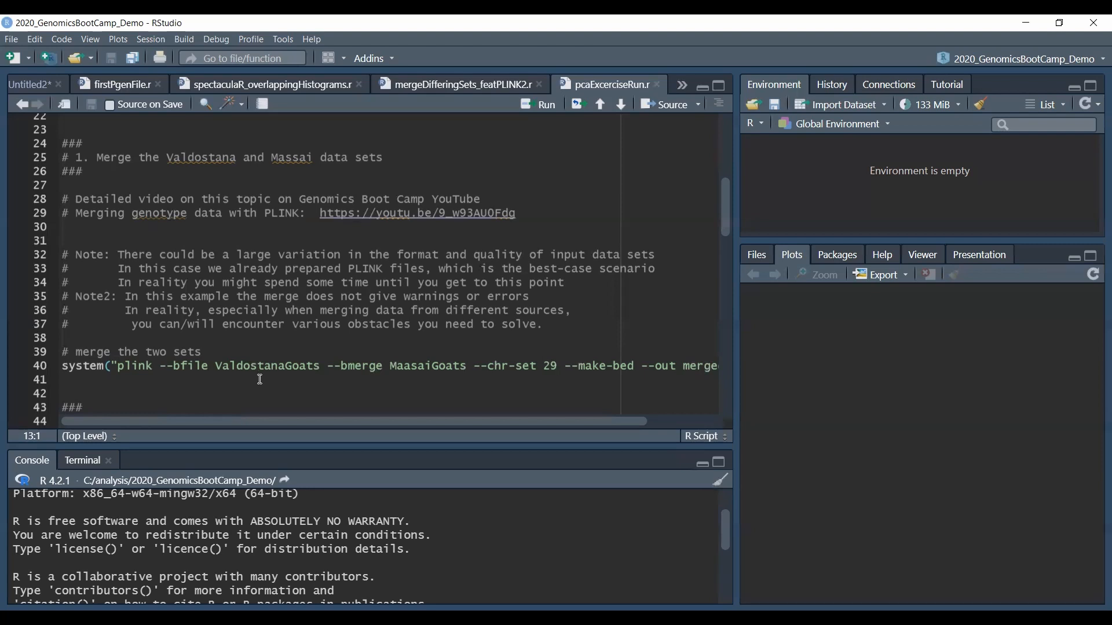
mouse_move(335, 380)
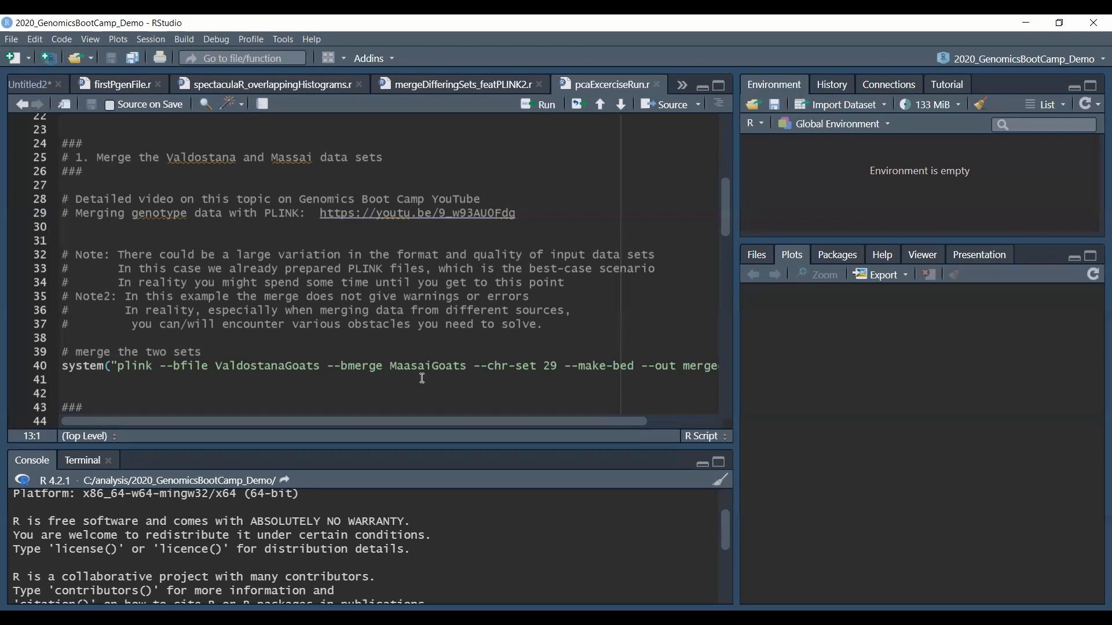
mouse_move(381, 393)
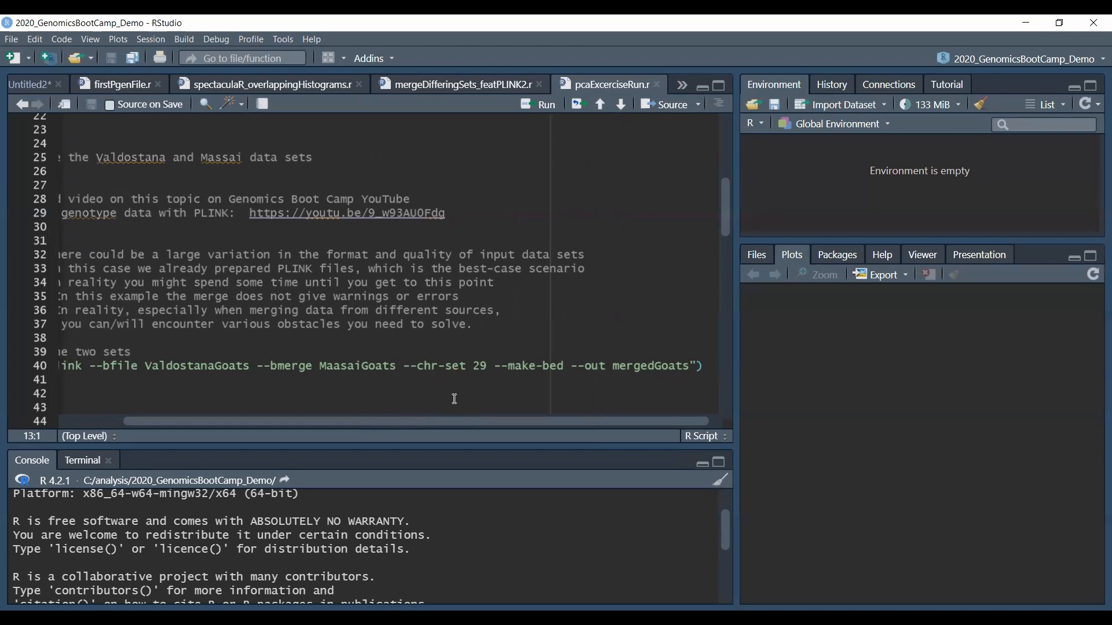
mouse_move(517, 387)
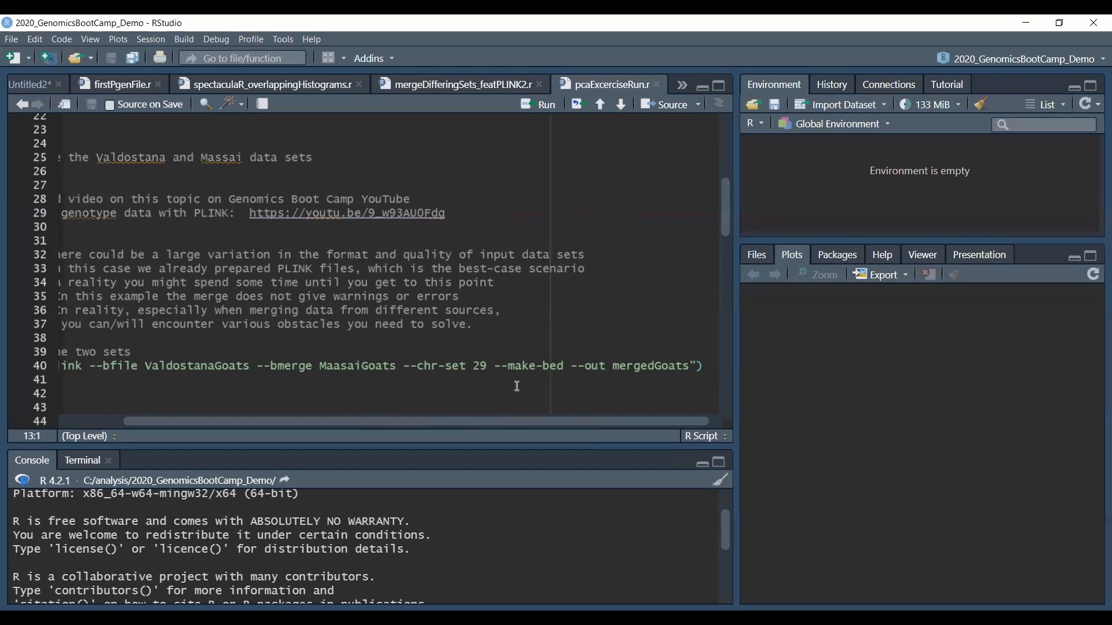
mouse_move(504, 383)
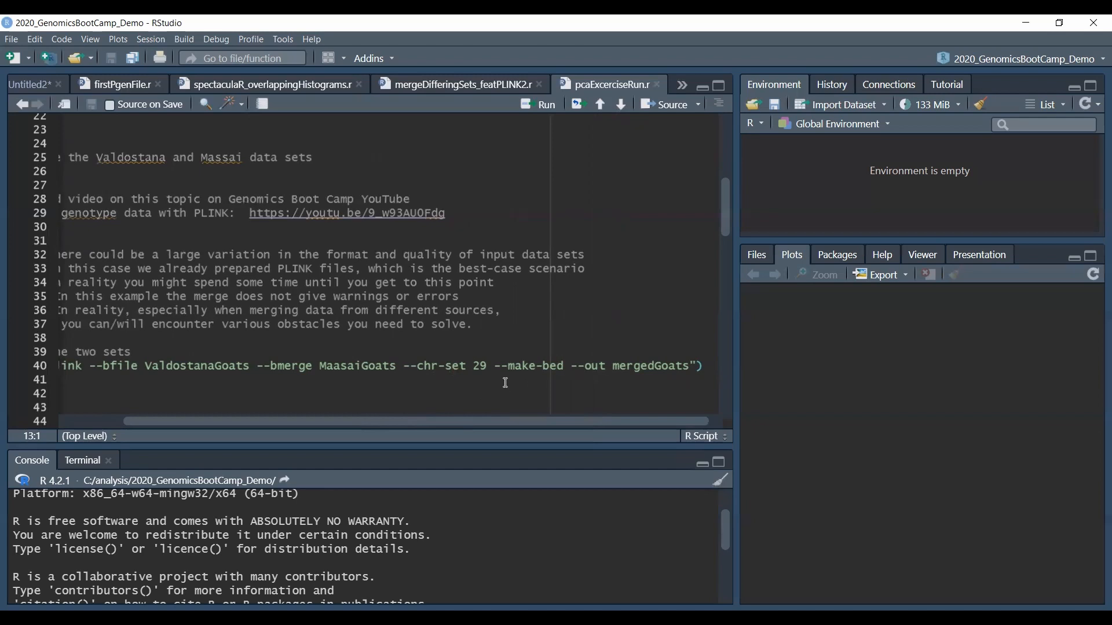
mouse_move(555, 380)
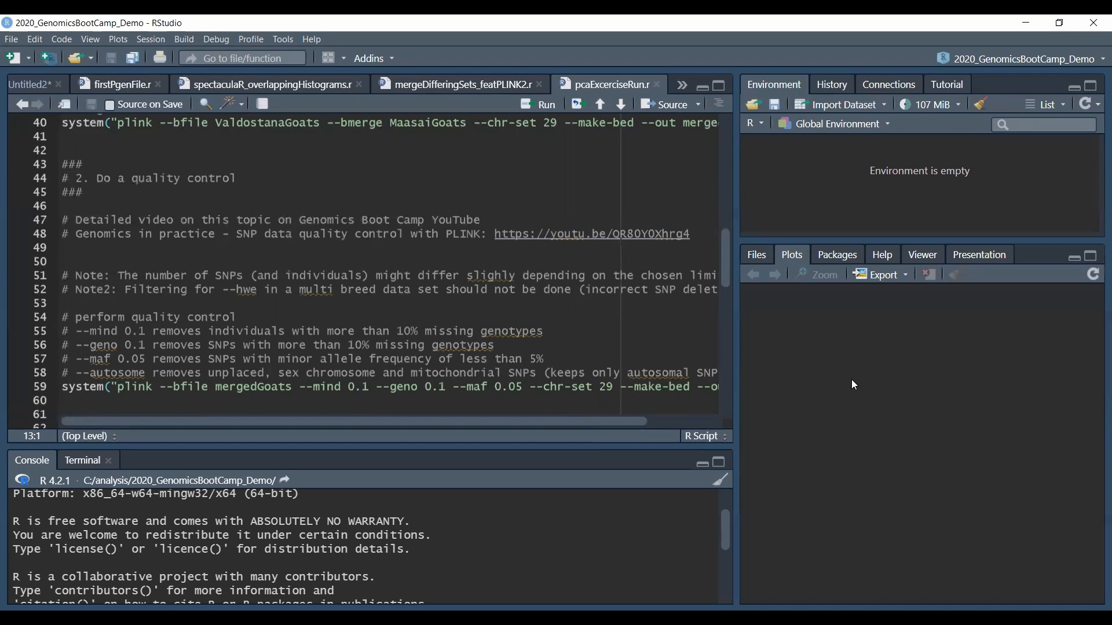
mouse_move(778, 384)
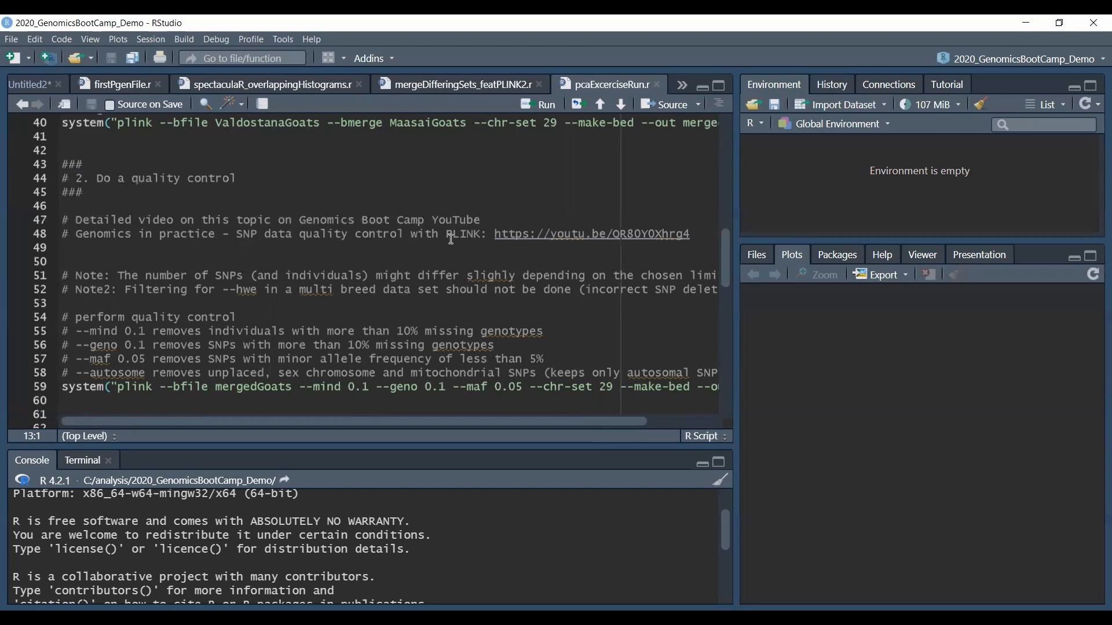
mouse_move(432, 255)
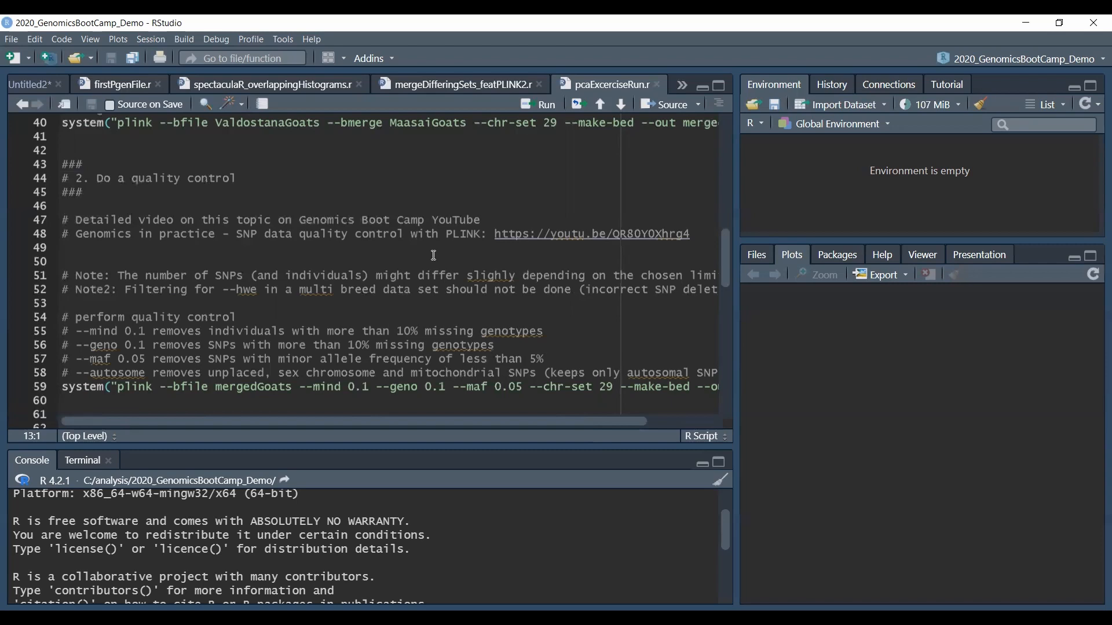
mouse_move(352, 412)
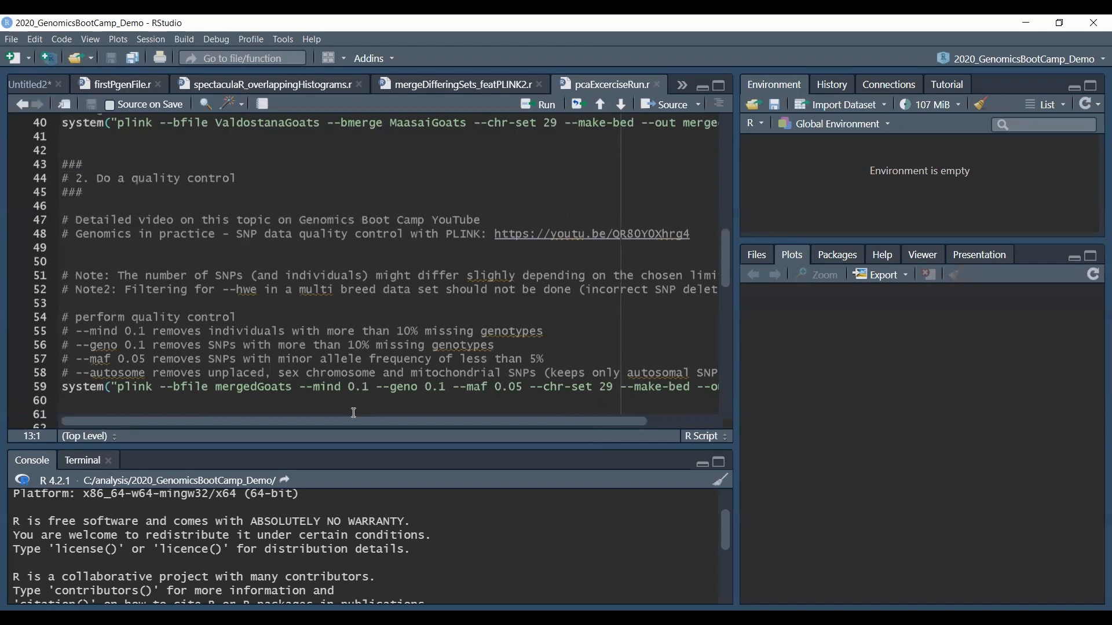
mouse_move(346, 423)
text(t)
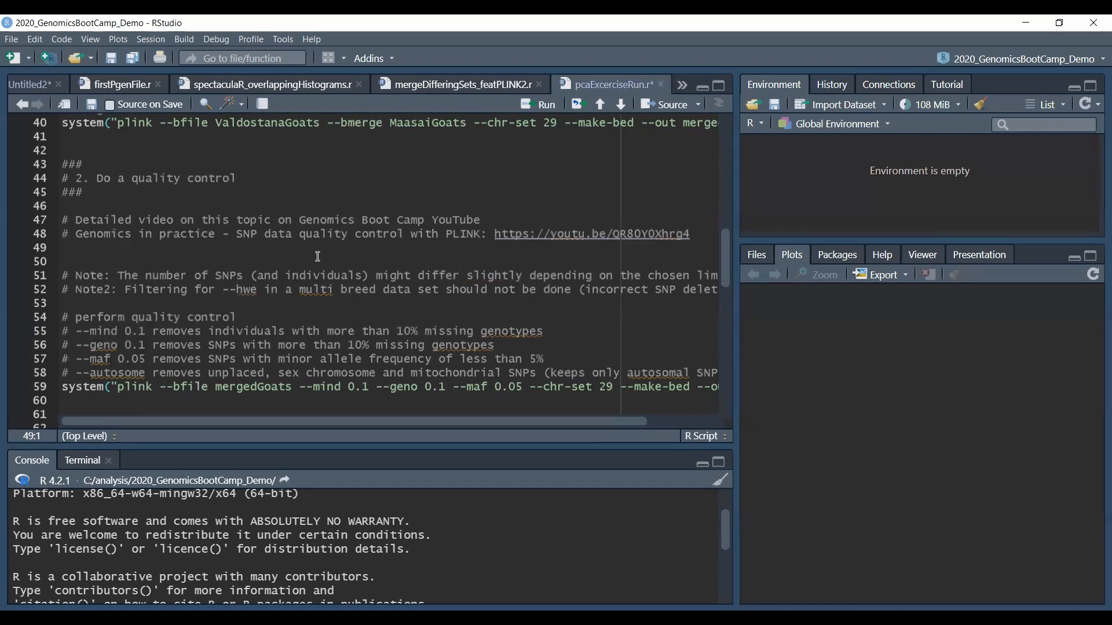
click(64, 248)
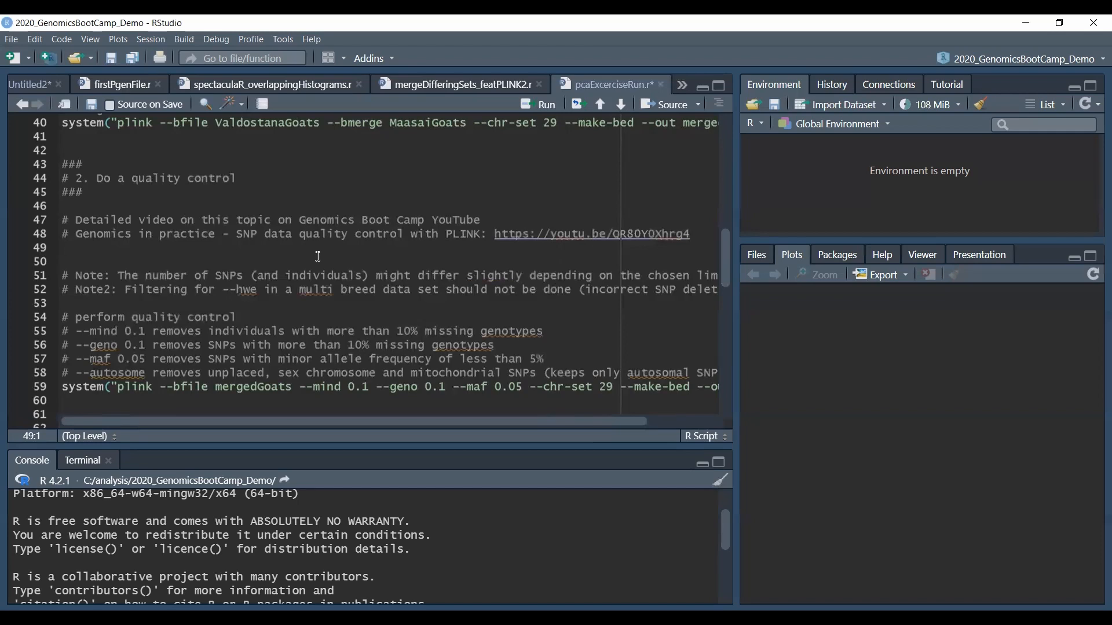
click(63, 248)
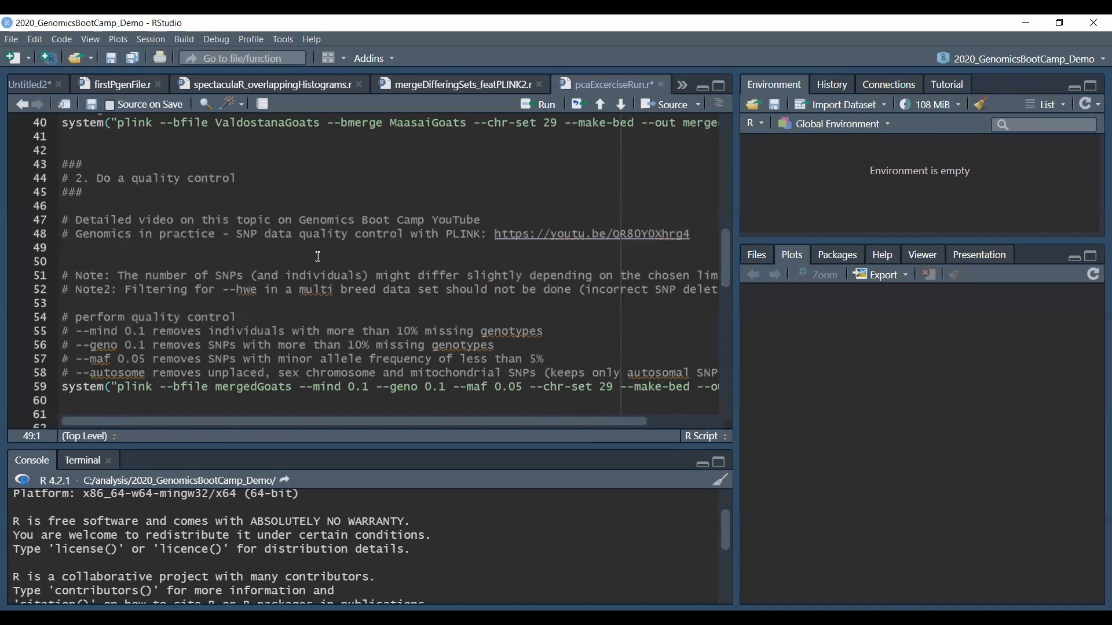
mouse_move(268, 325)
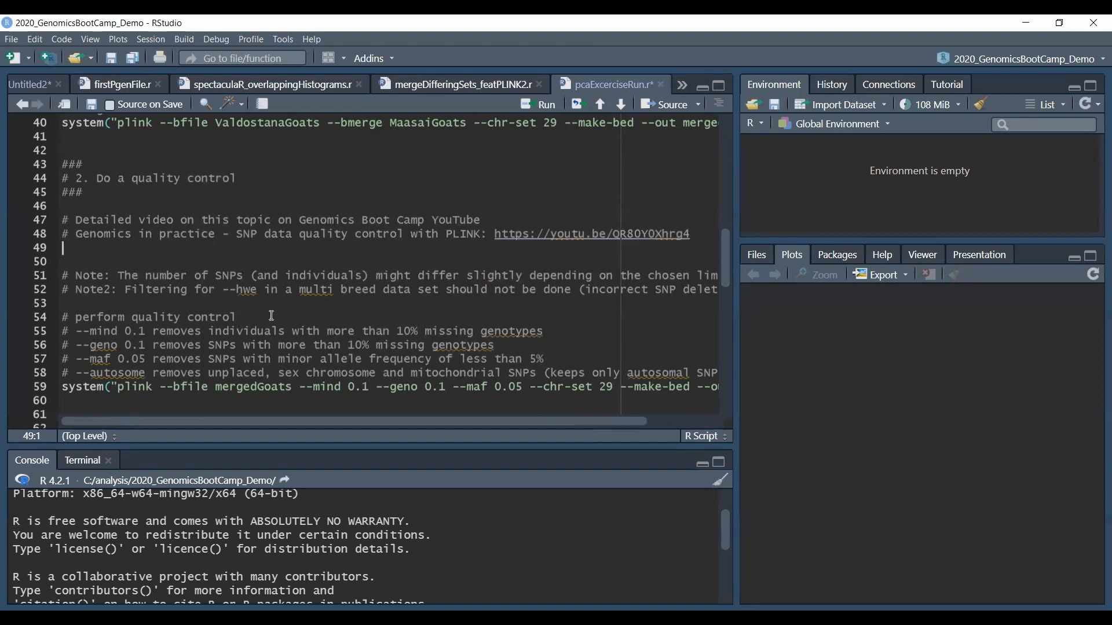
mouse_move(289, 308)
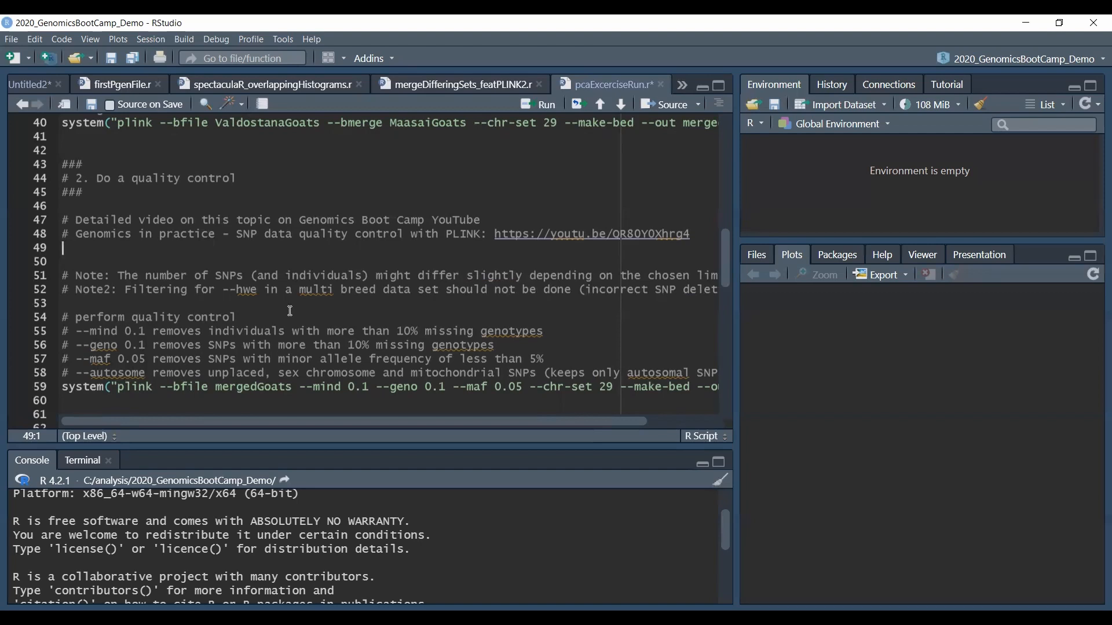
mouse_move(292, 310)
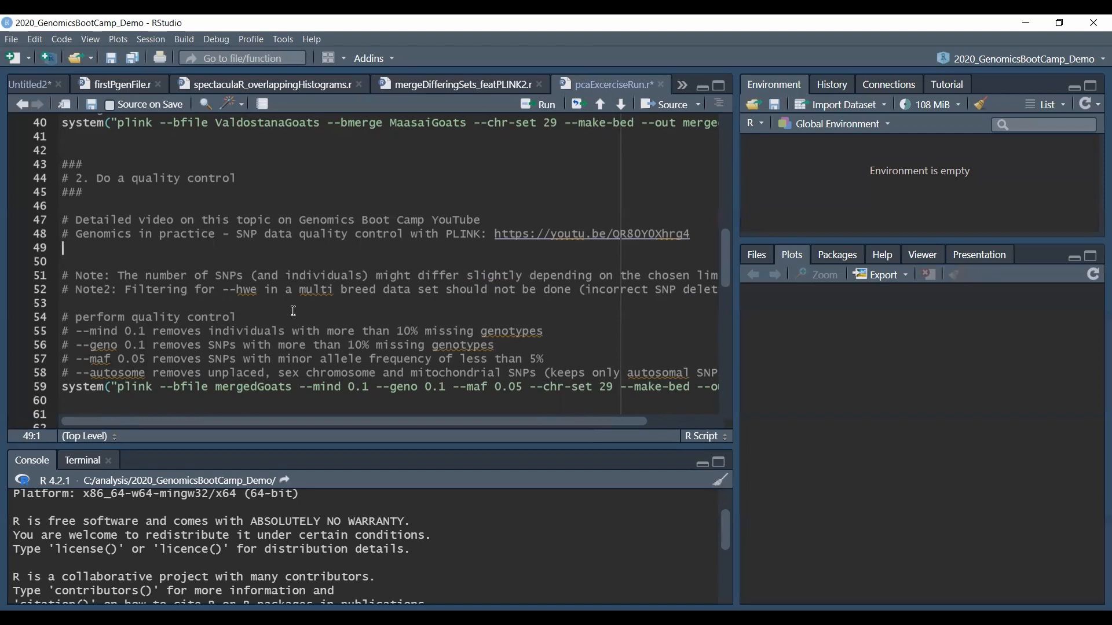
mouse_move(402, 311)
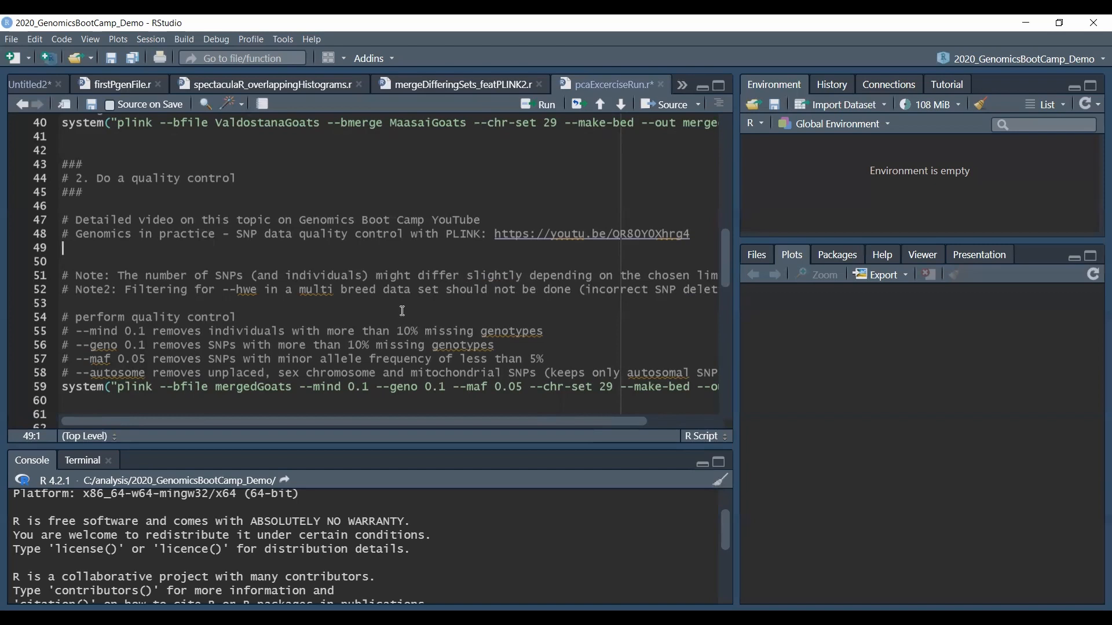
mouse_move(402, 312)
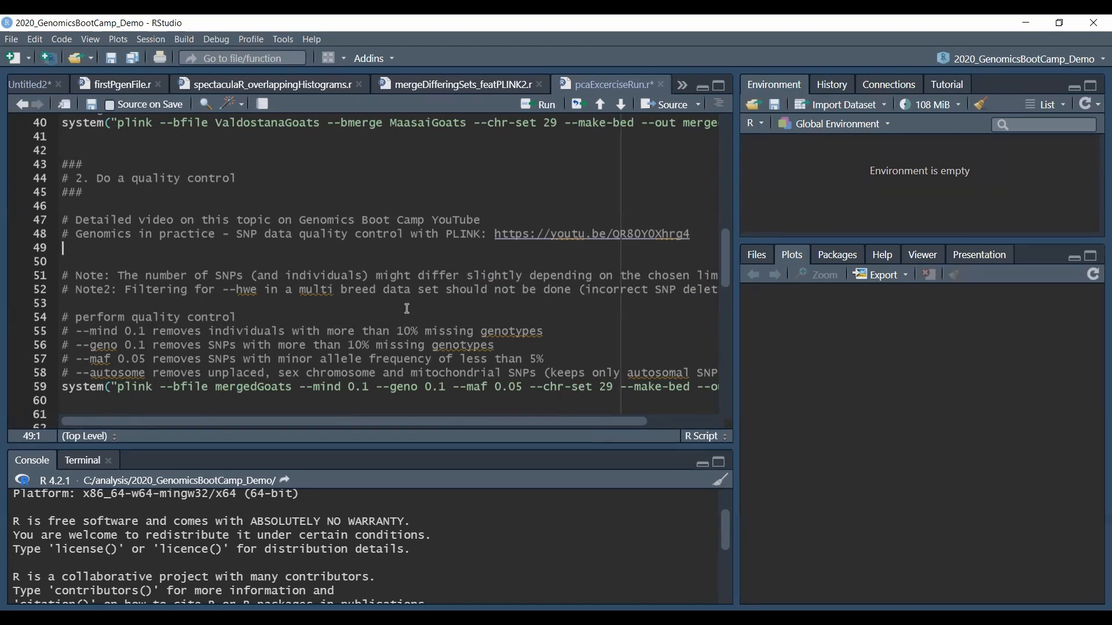
mouse_move(405, 308)
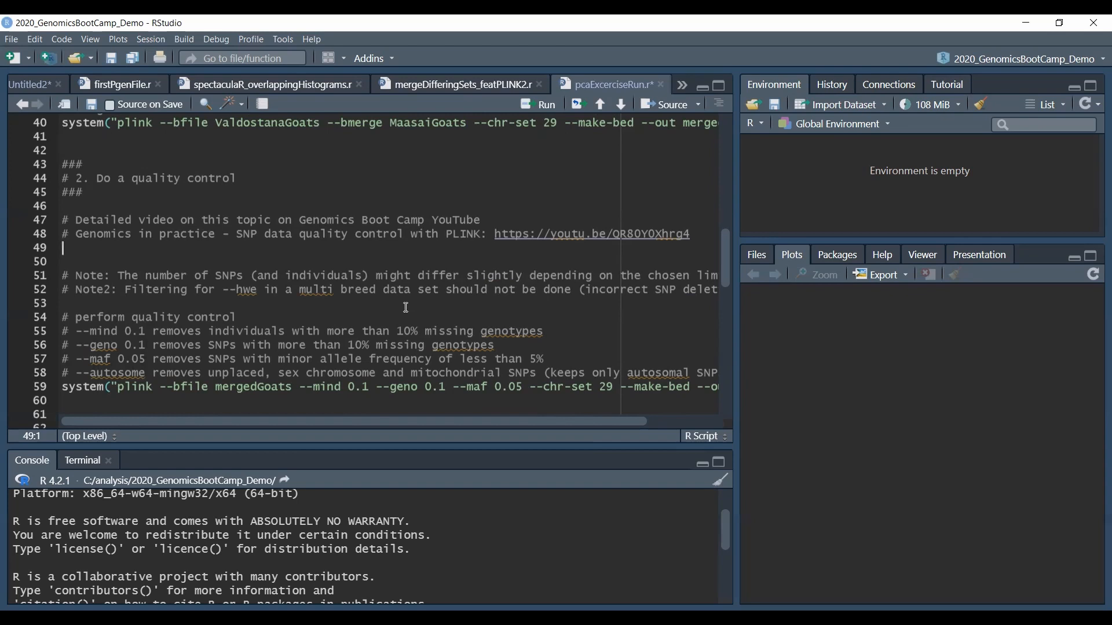
mouse_move(184, 392)
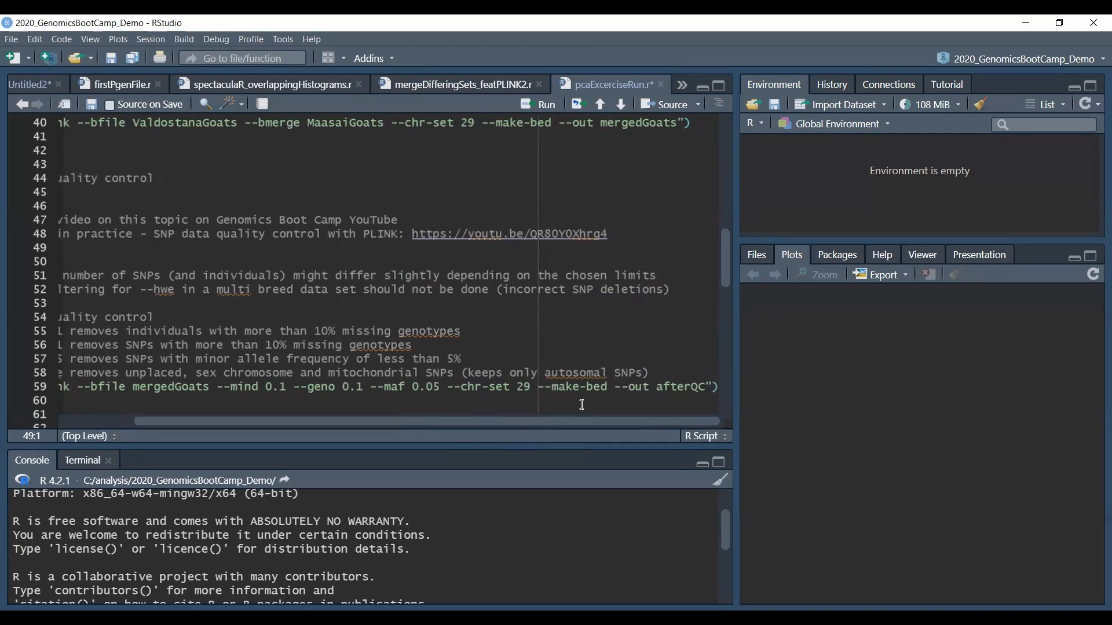
mouse_move(651, 394)
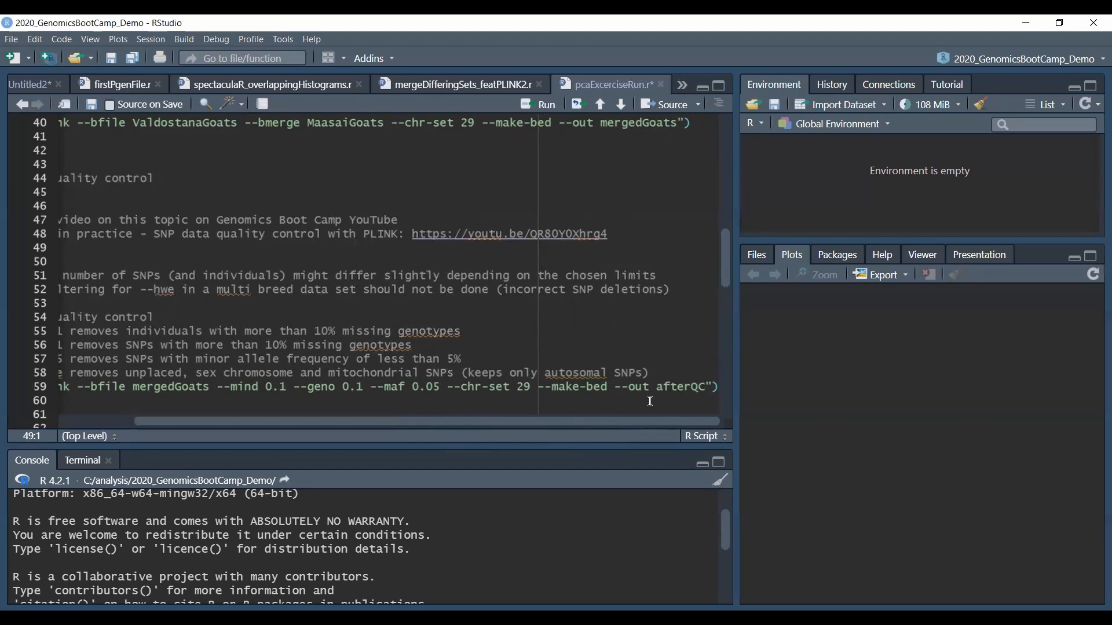
Scroll the script to step 3, the plink --pca command on afterQC writing pcaResult.
scroll(down, 3)
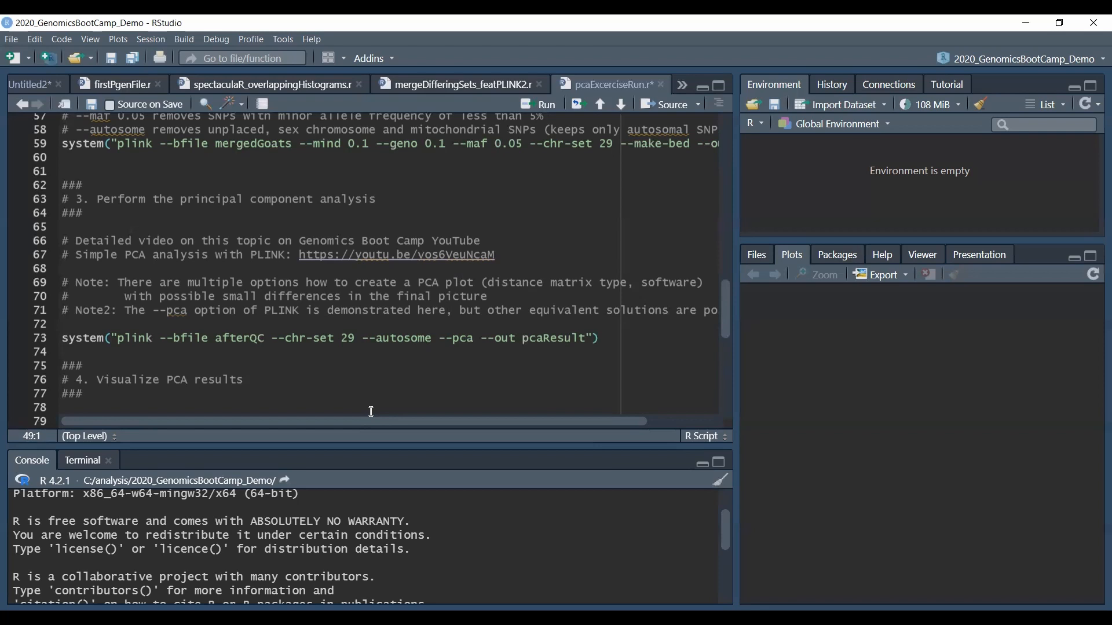
mouse_move(374, 411)
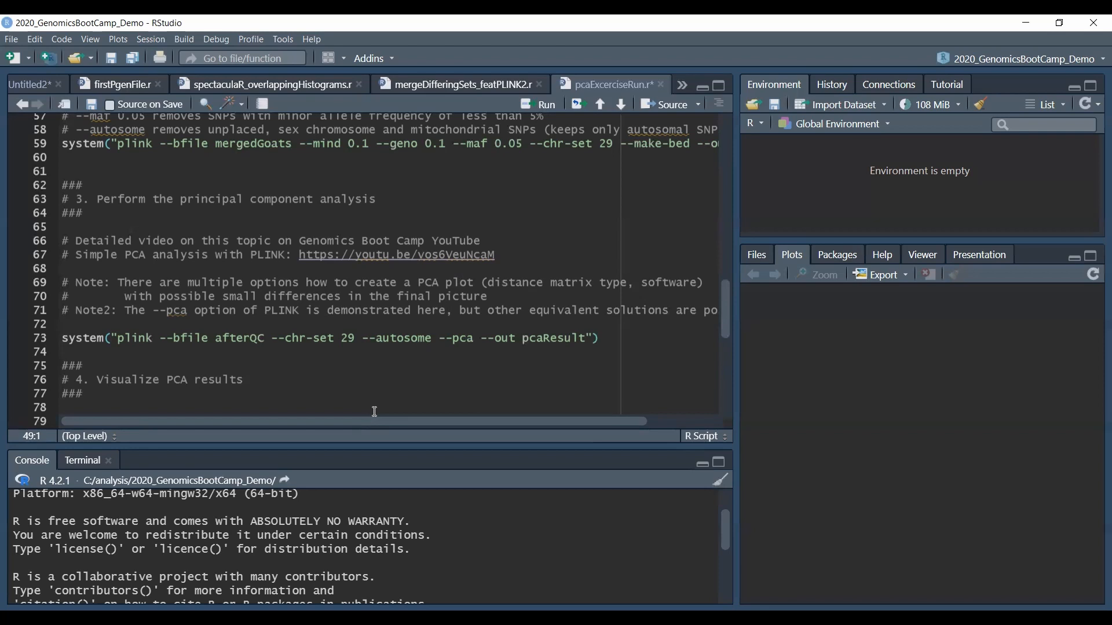
mouse_move(375, 410)
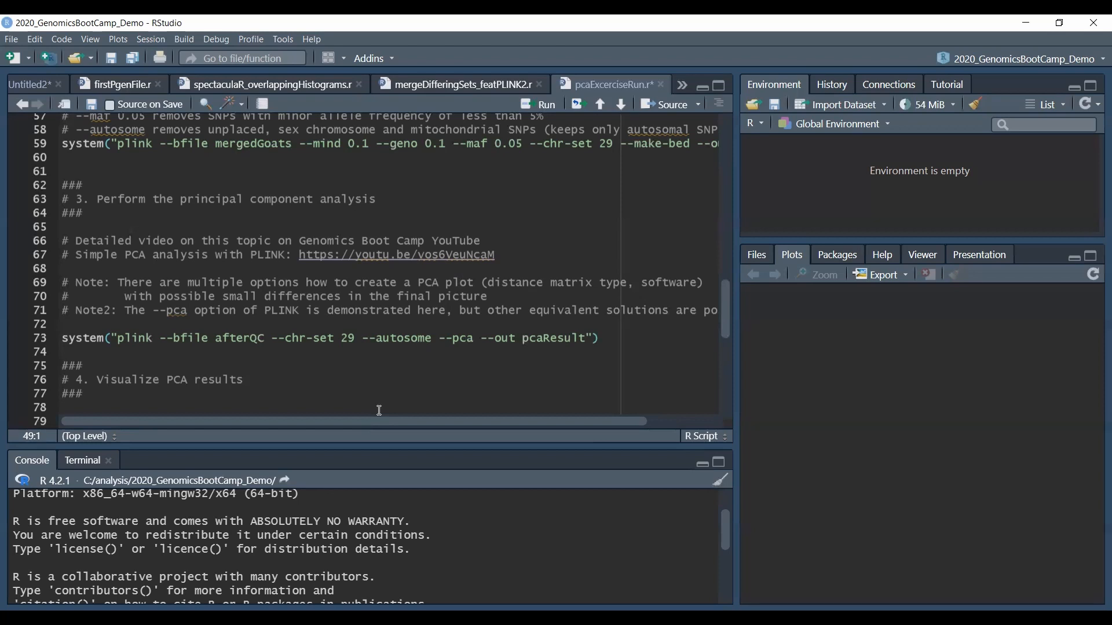
mouse_move(454, 374)
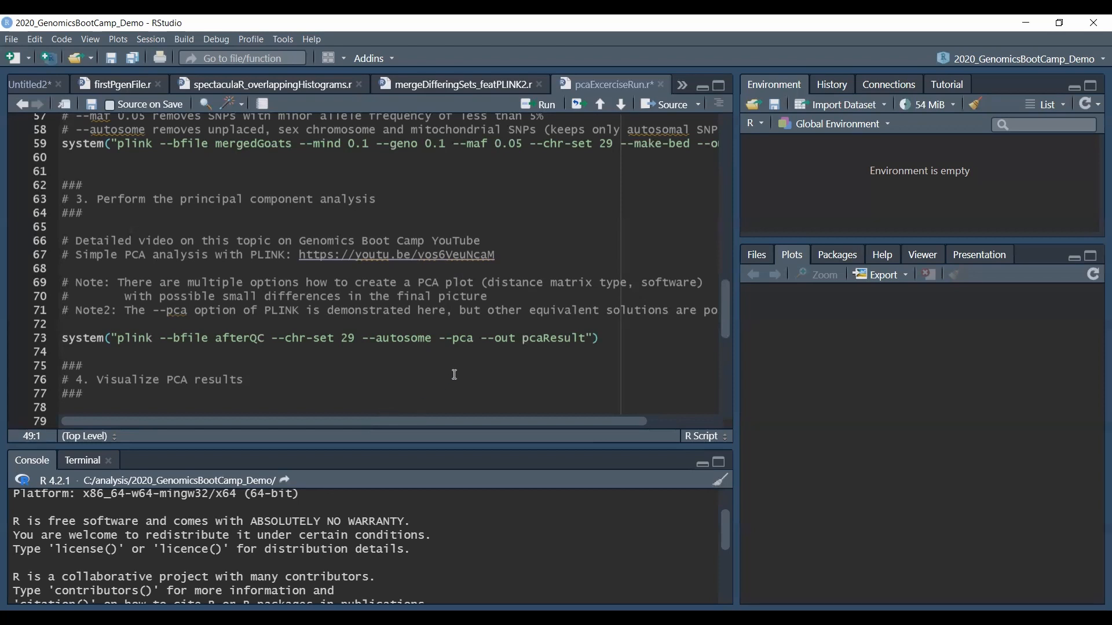
mouse_move(433, 354)
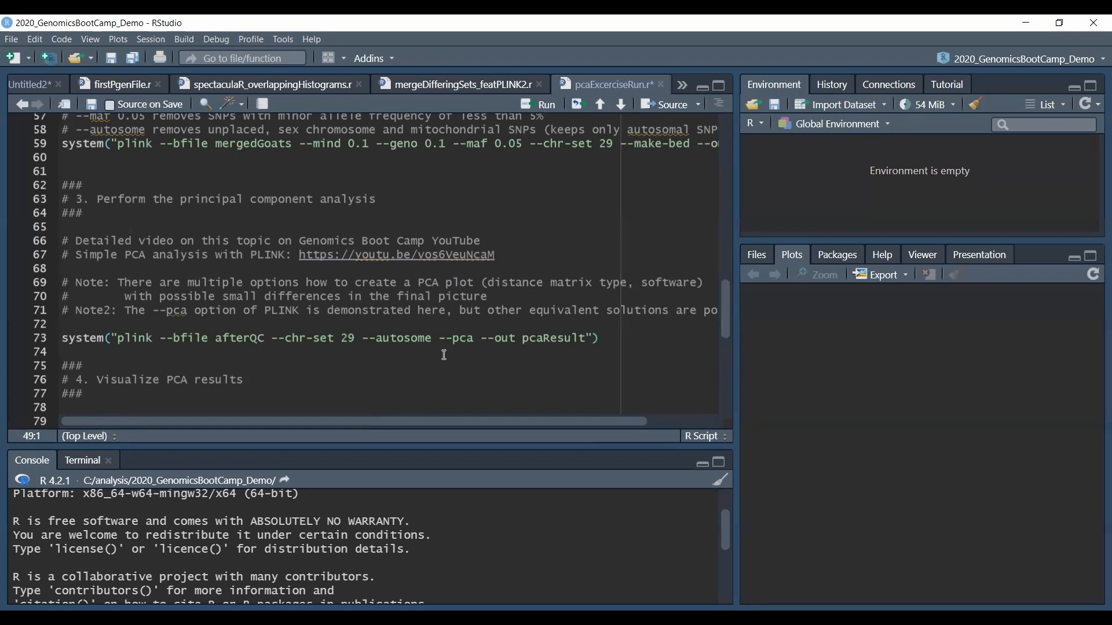
mouse_move(449, 361)
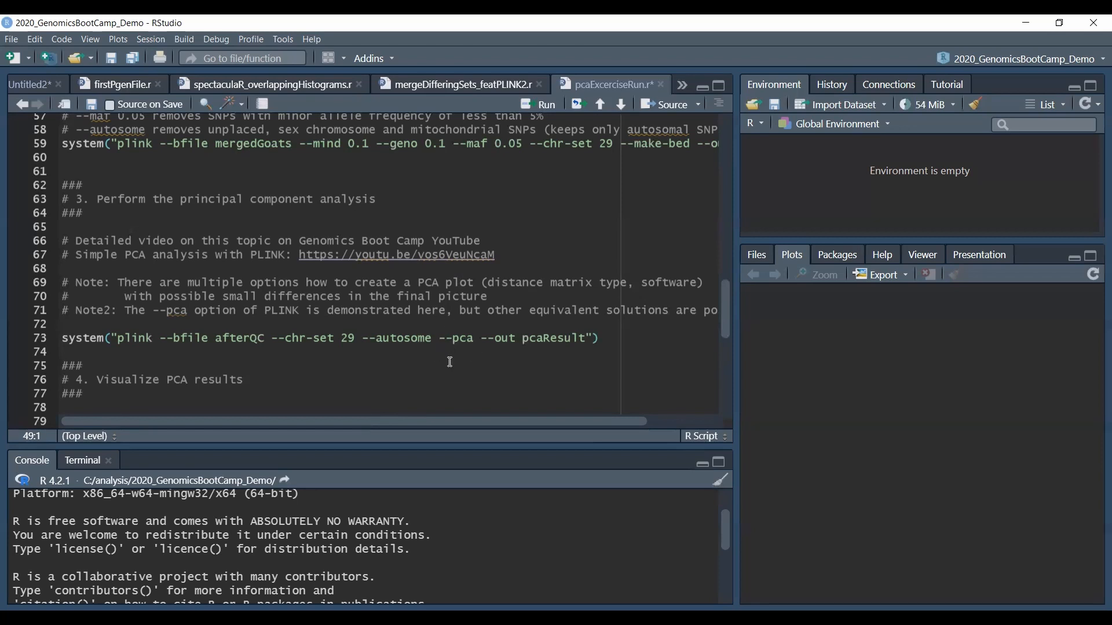
mouse_move(438, 389)
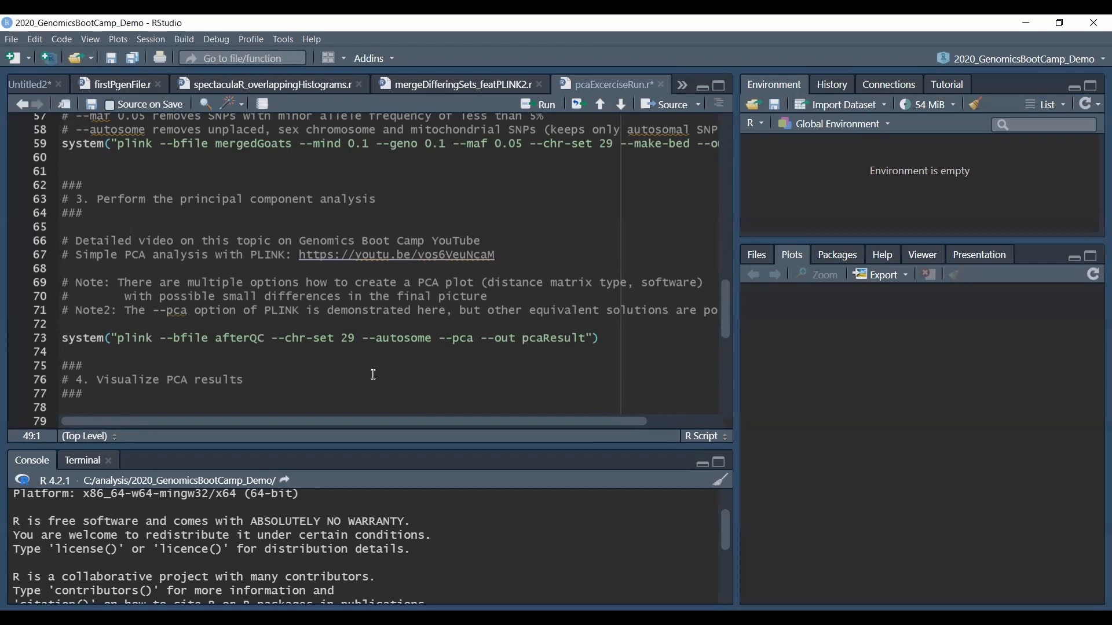
scroll(down, 3)
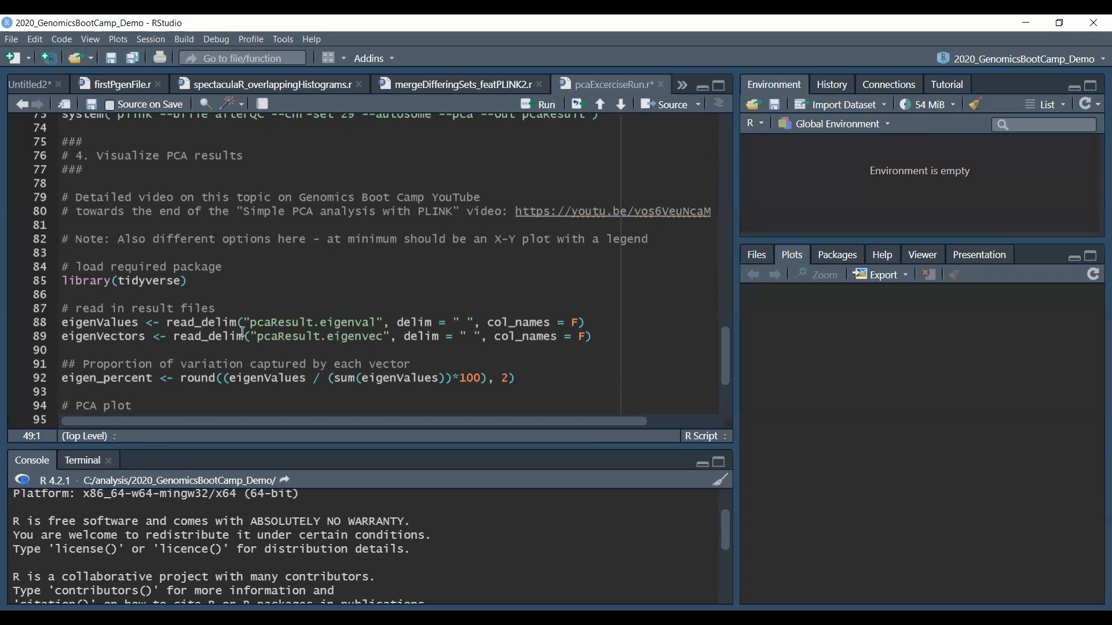
mouse_move(315, 340)
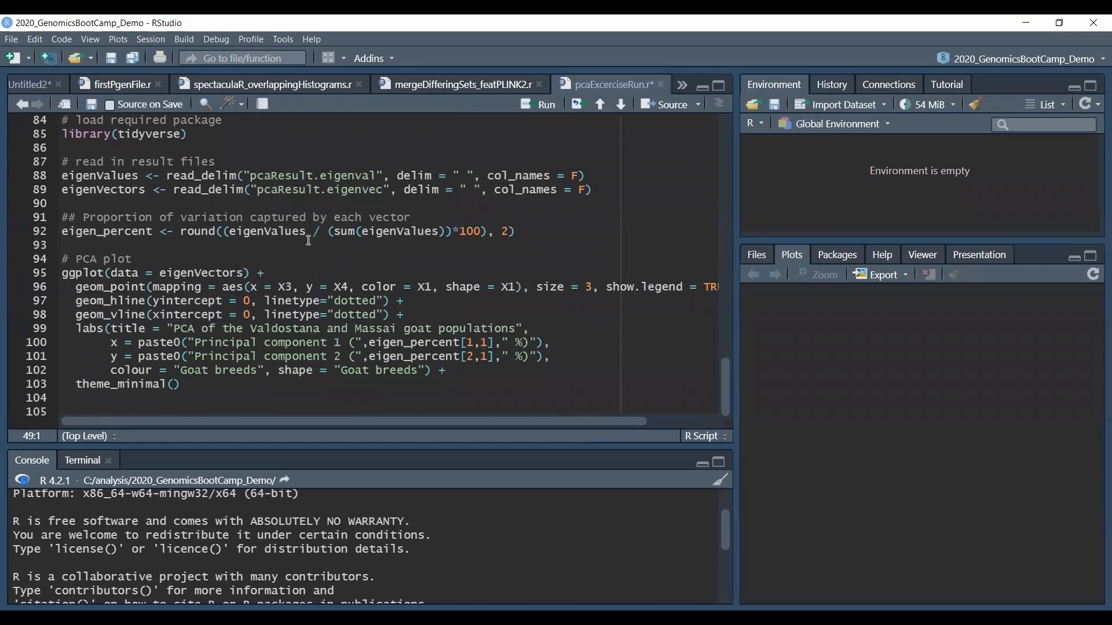
mouse_move(533, 226)
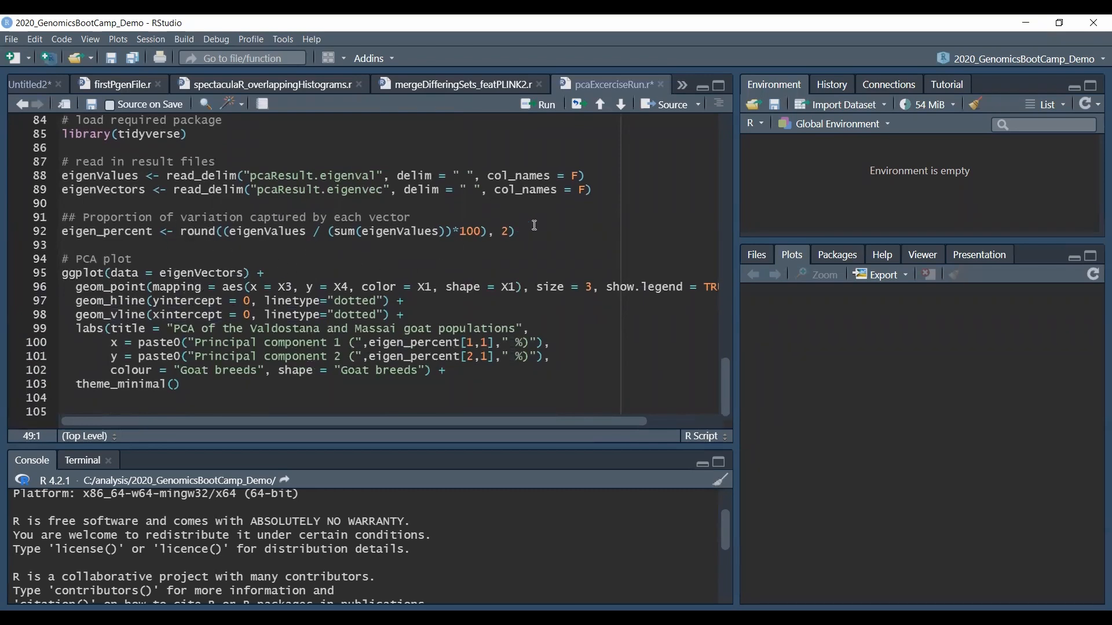
mouse_move(622, 209)
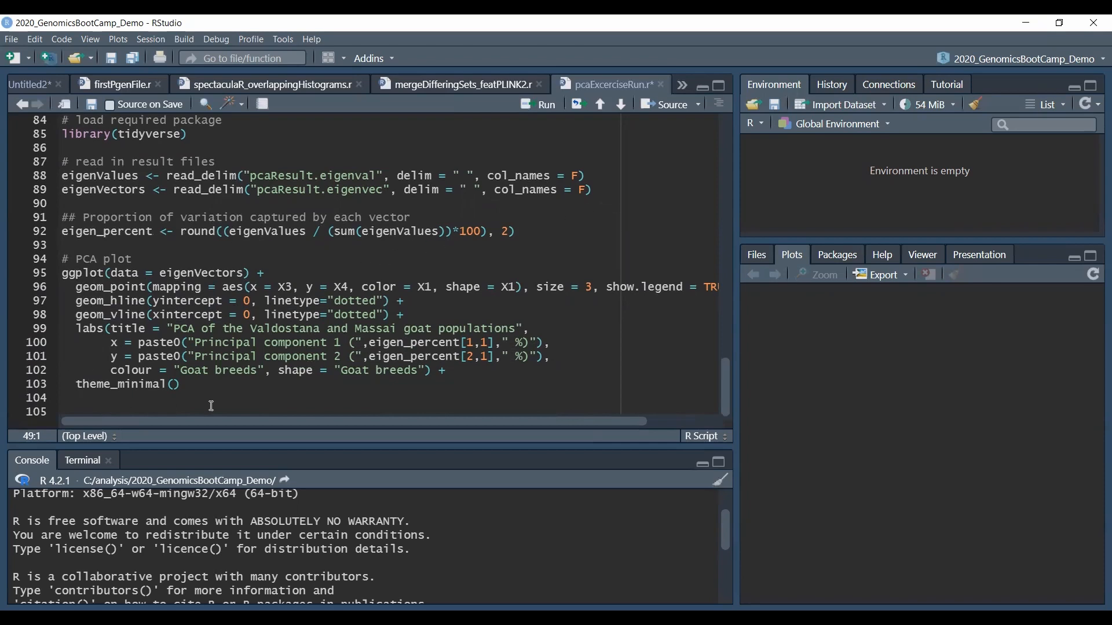
mouse_move(381, 279)
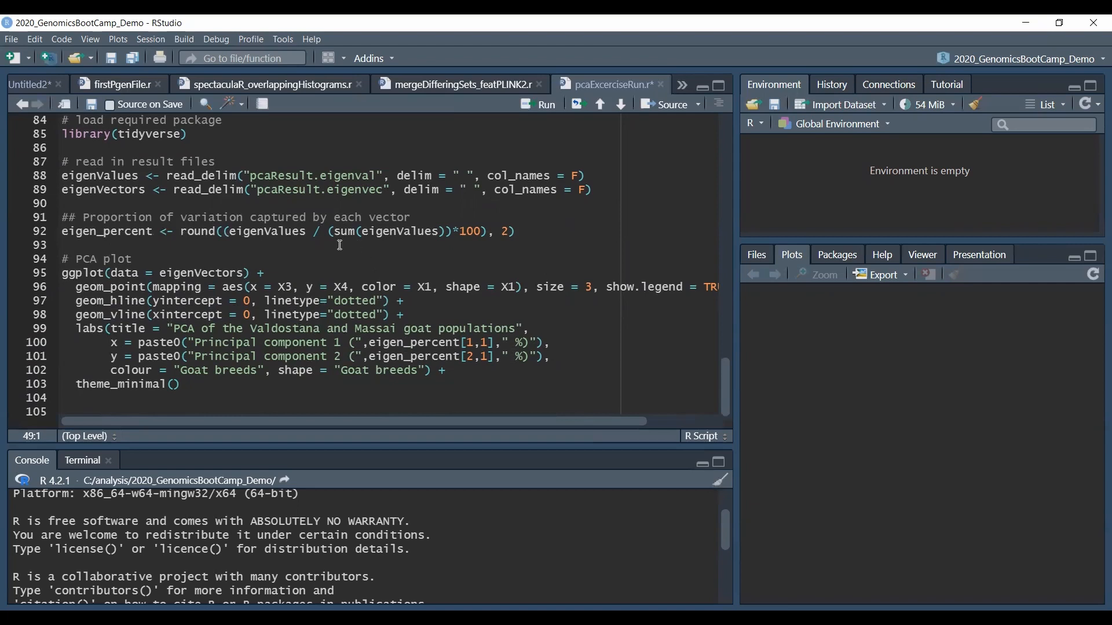
mouse_move(330, 255)
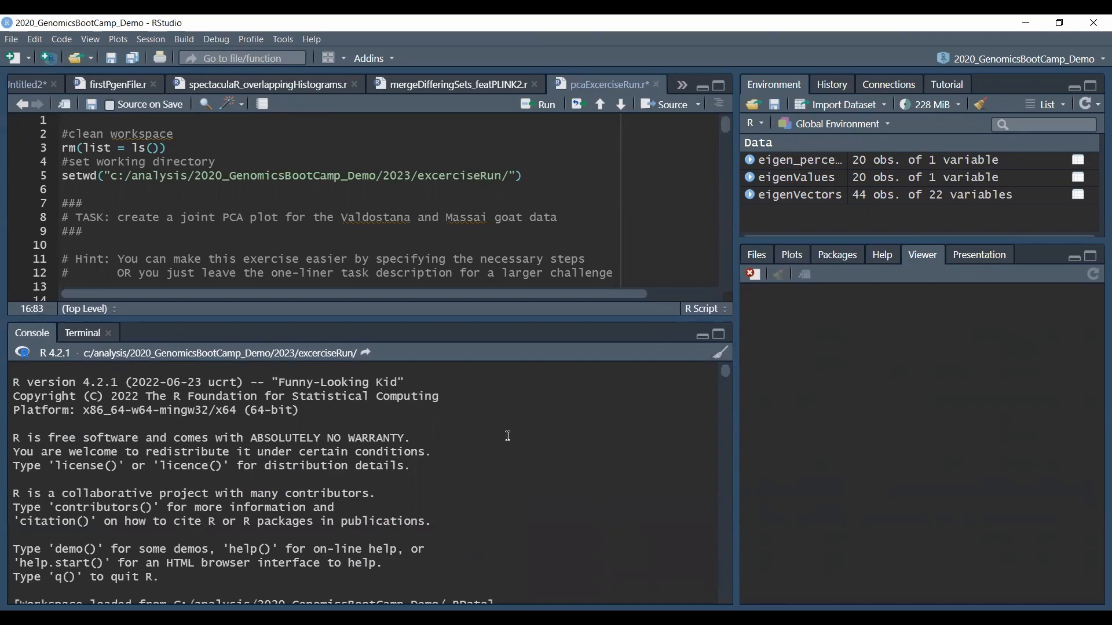
mouse_move(512, 460)
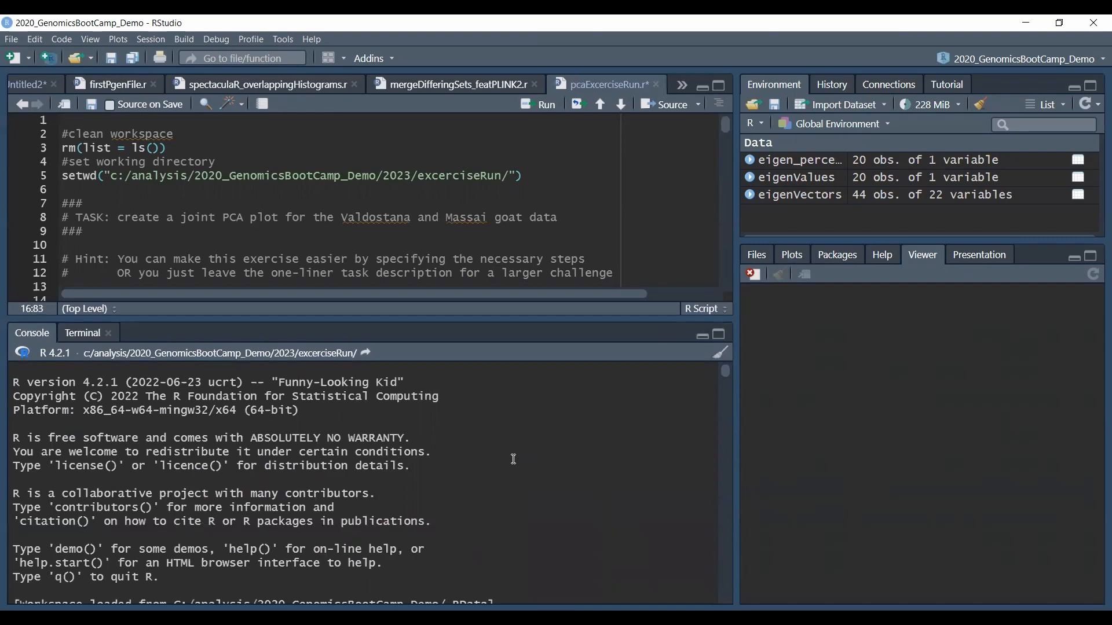
mouse_move(564, 463)
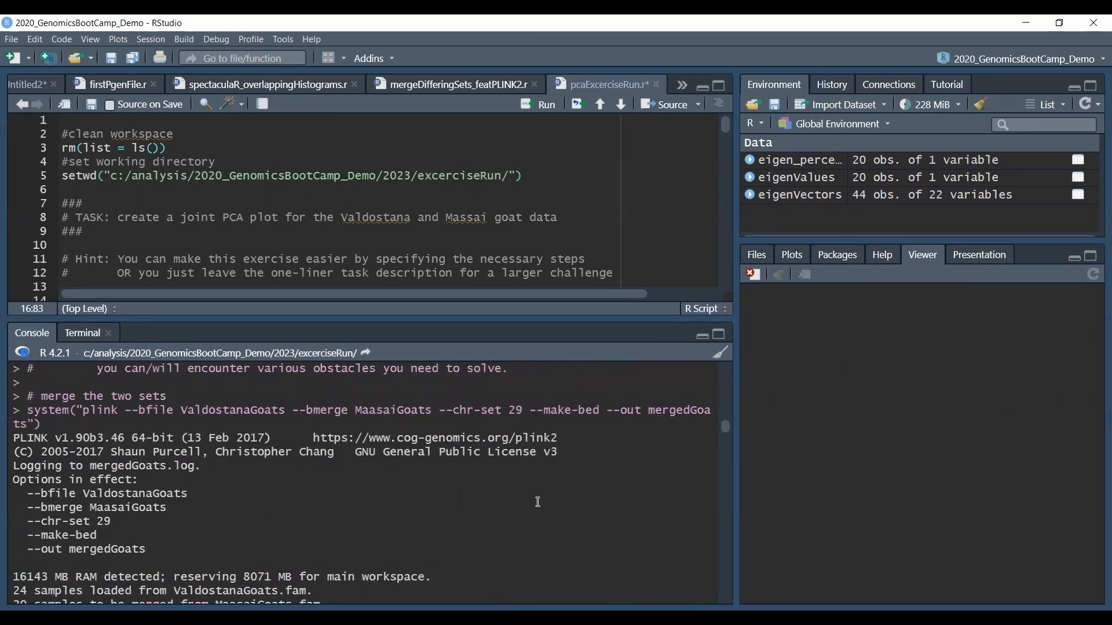
mouse_move(56, 496)
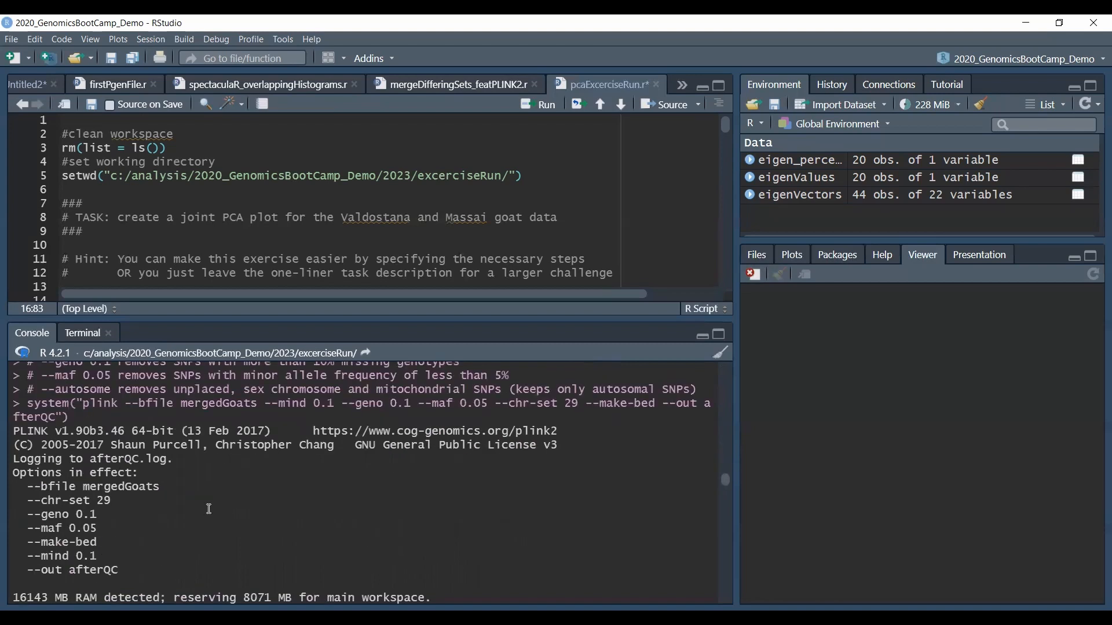
mouse_move(21, 549)
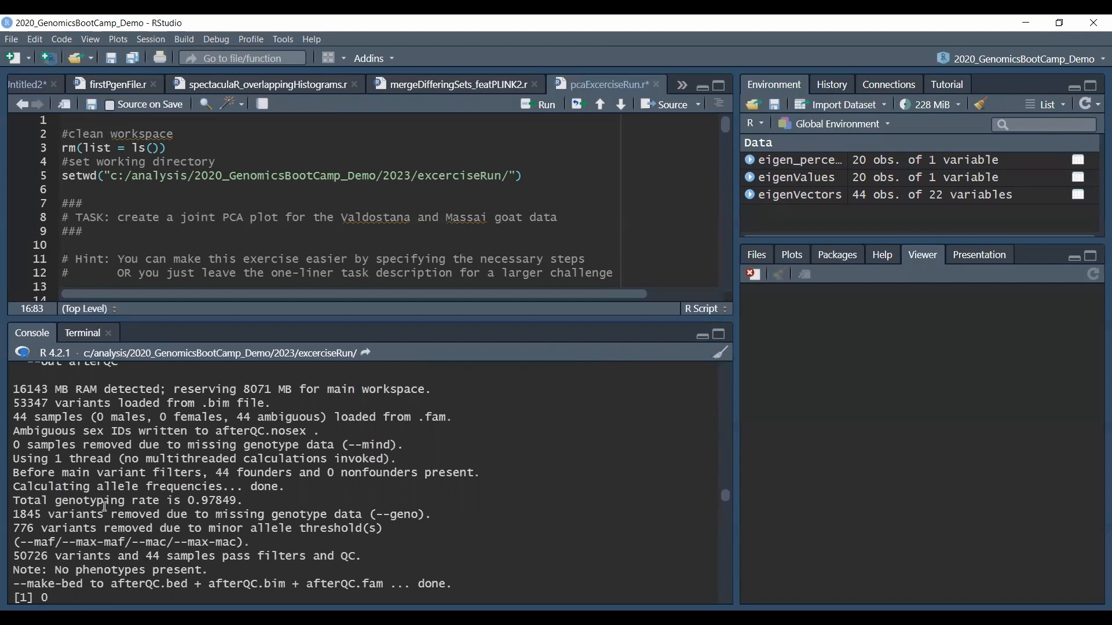
mouse_move(120, 531)
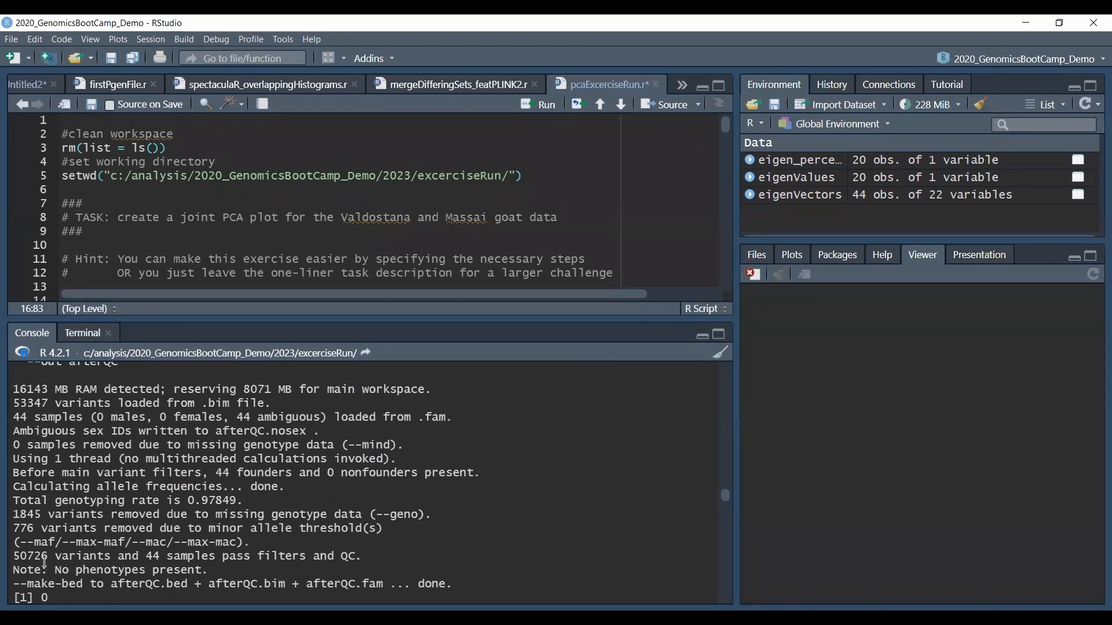
mouse_move(53, 569)
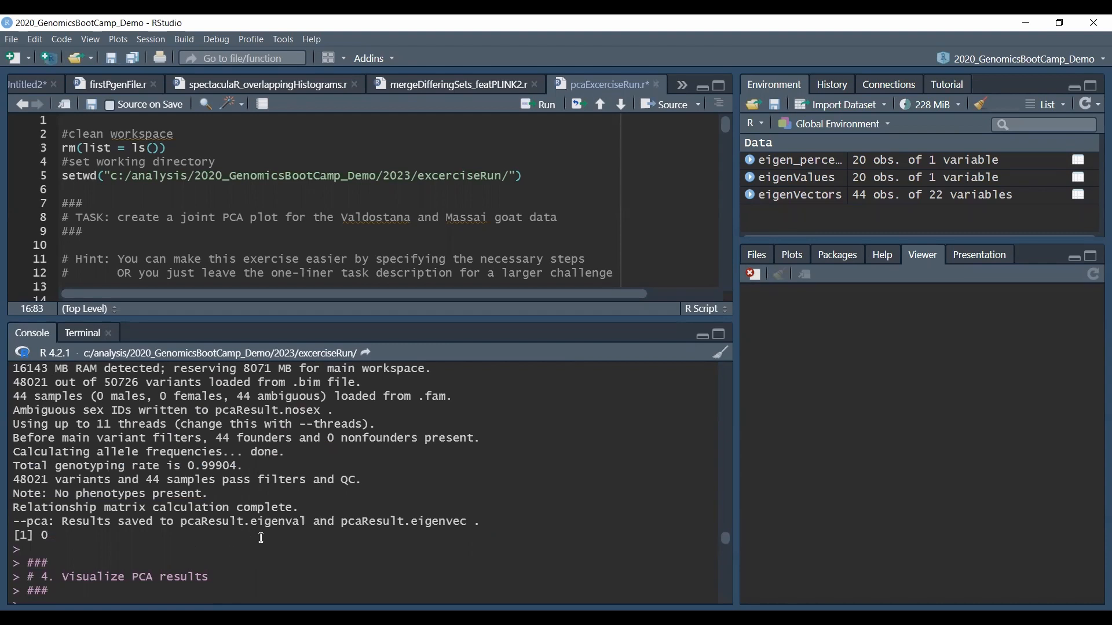
mouse_move(447, 535)
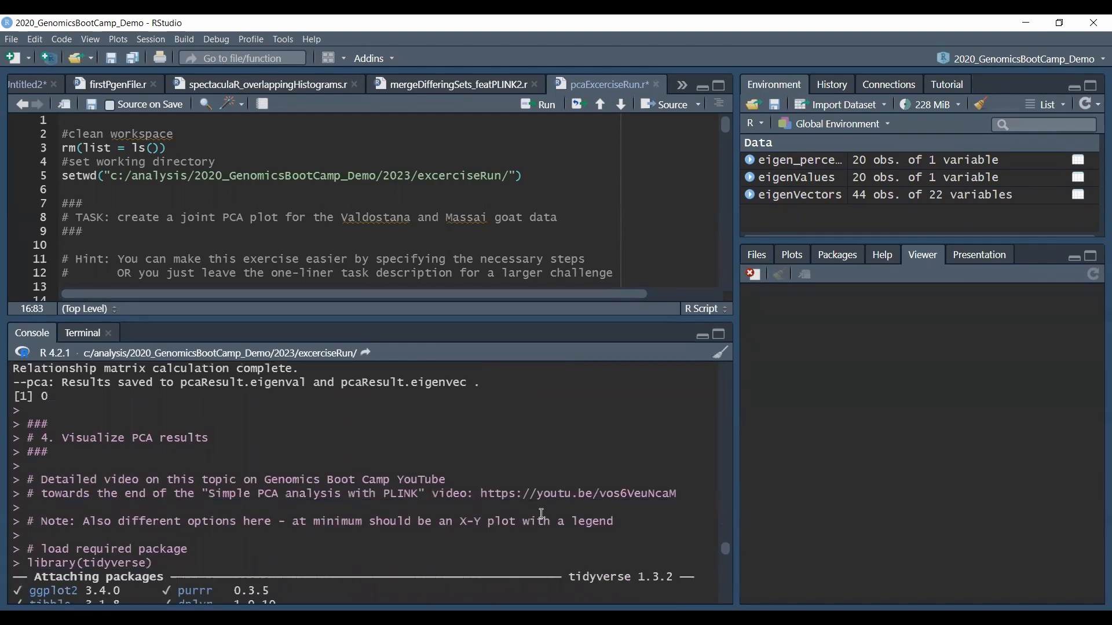
mouse_move(141, 436)
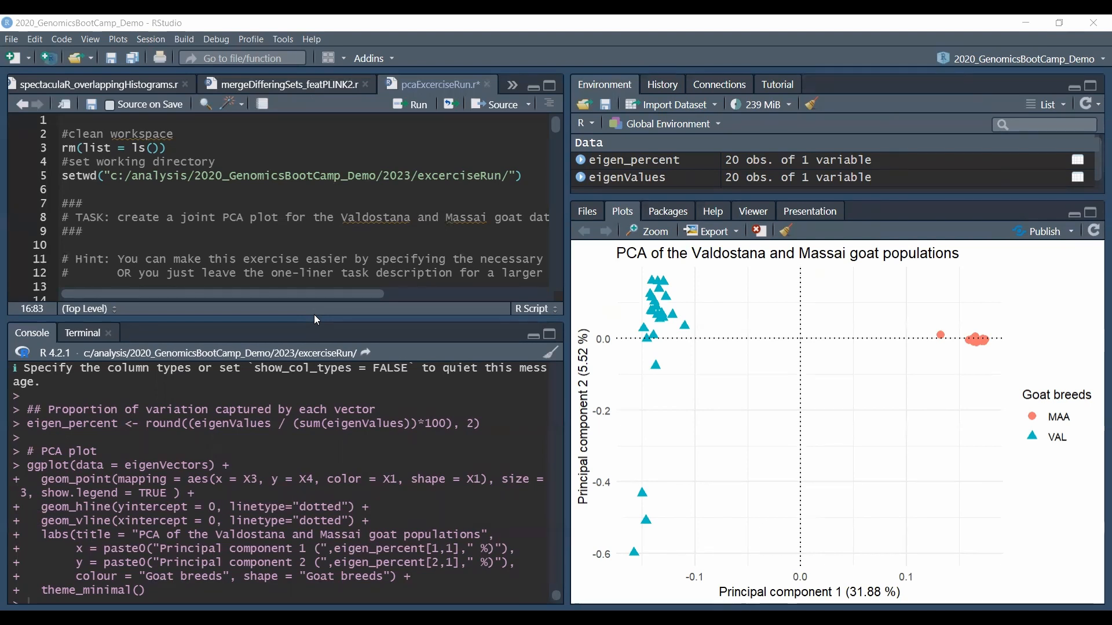
mouse_move(748, 326)
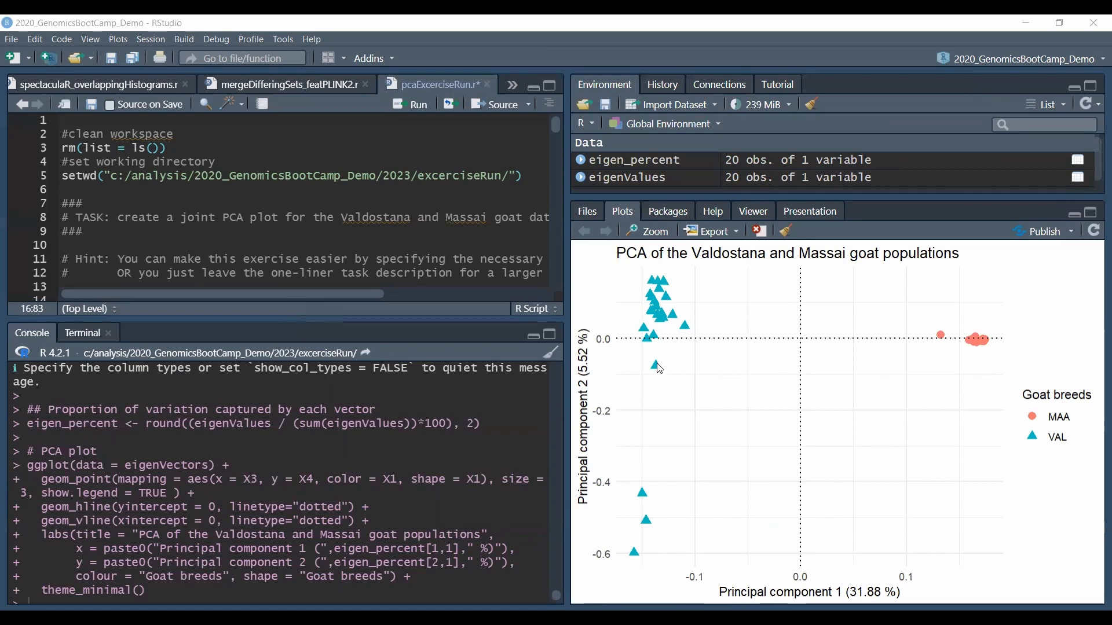
mouse_move(838, 392)
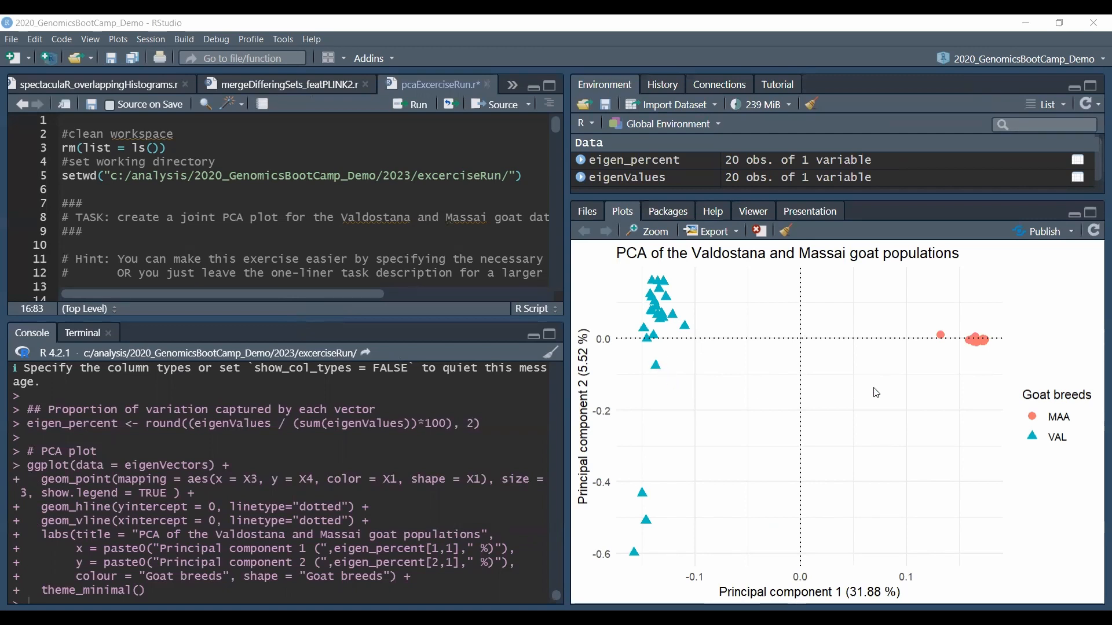
mouse_move(878, 439)
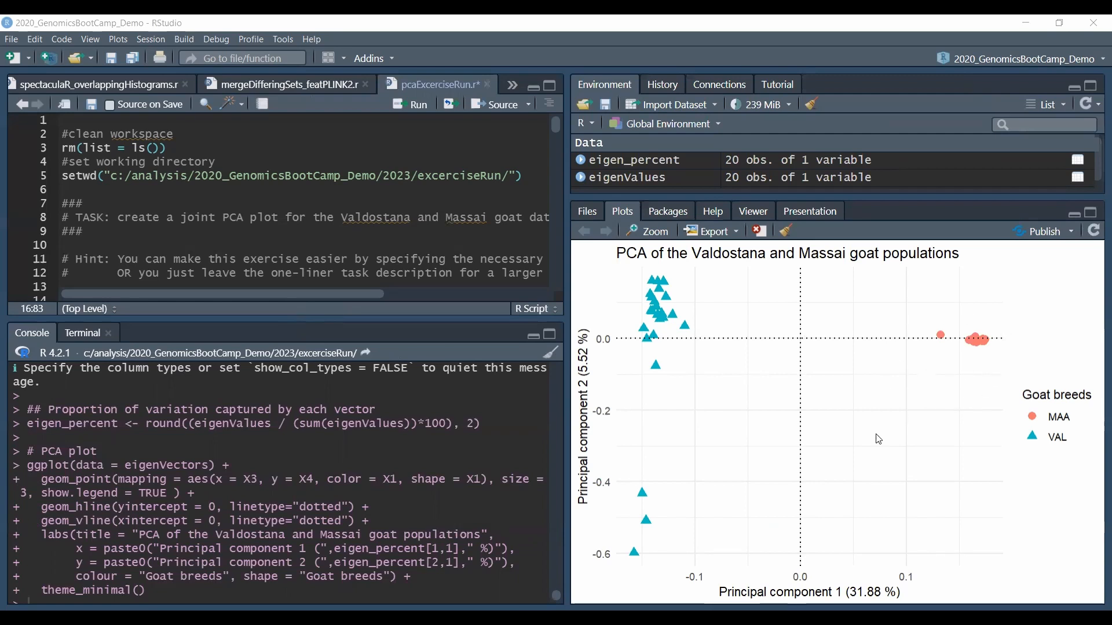
mouse_move(800, 450)
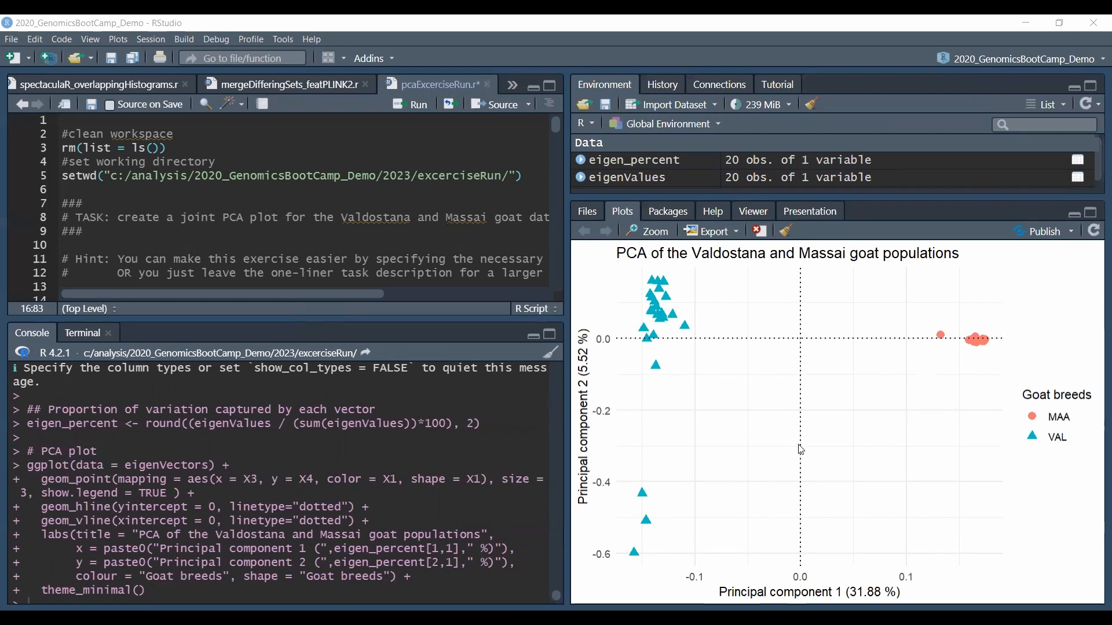
mouse_move(973, 331)
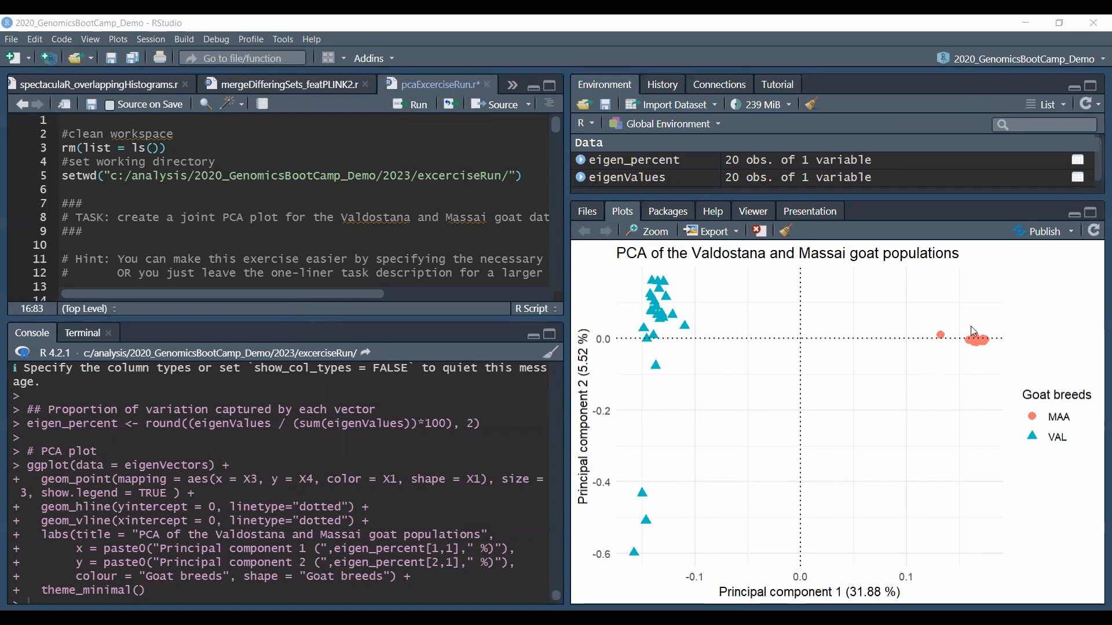
mouse_move(971, 375)
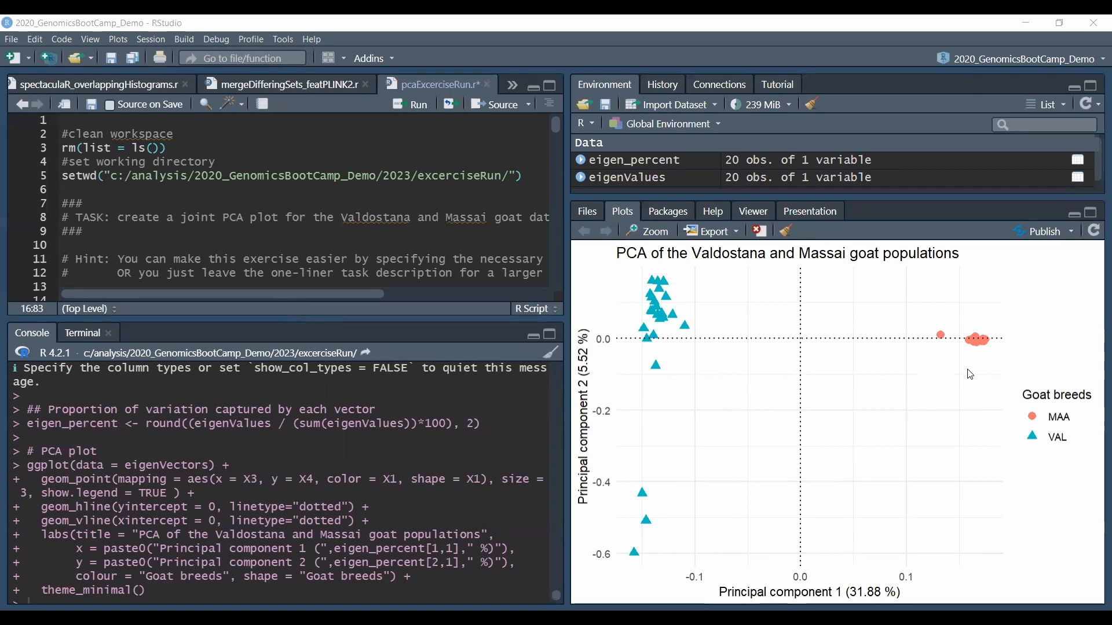
mouse_move(872, 416)
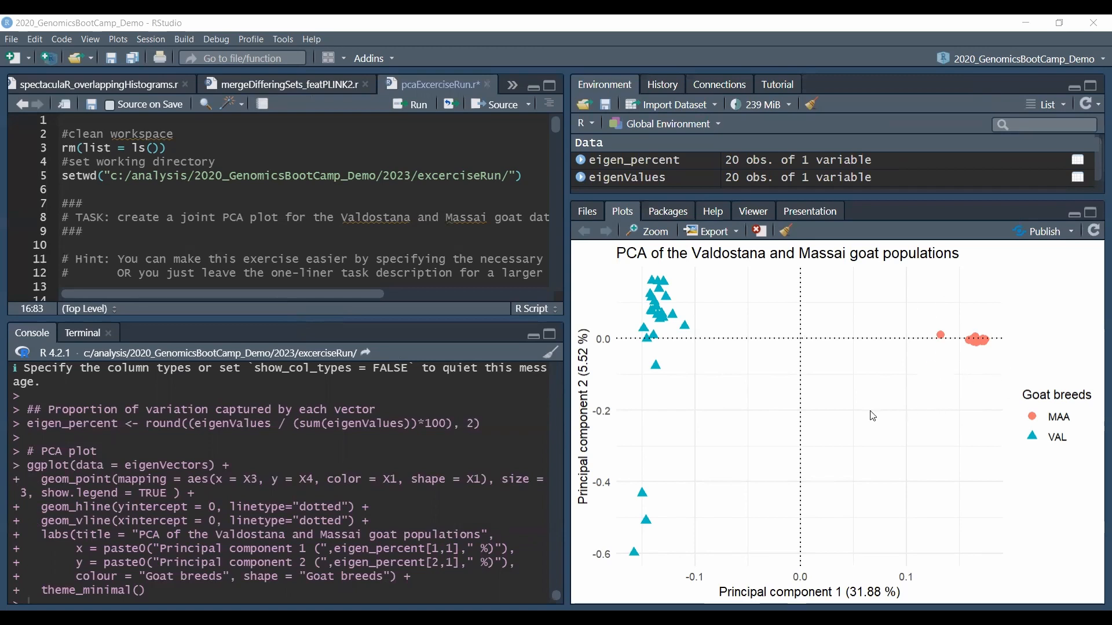
mouse_move(636, 336)
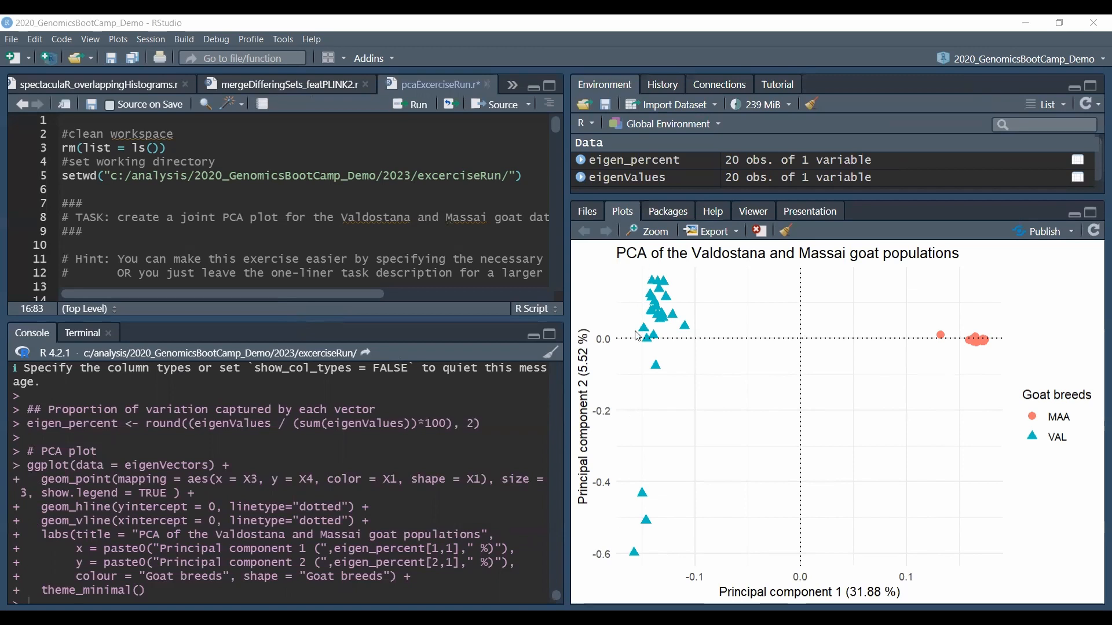
mouse_move(805, 590)
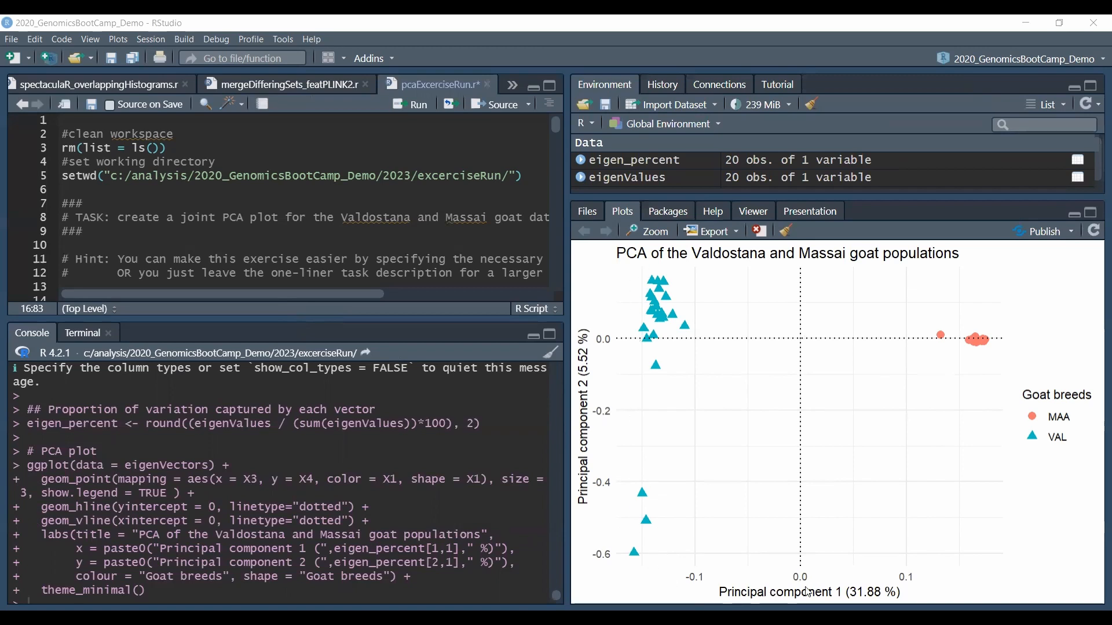
mouse_move(653, 372)
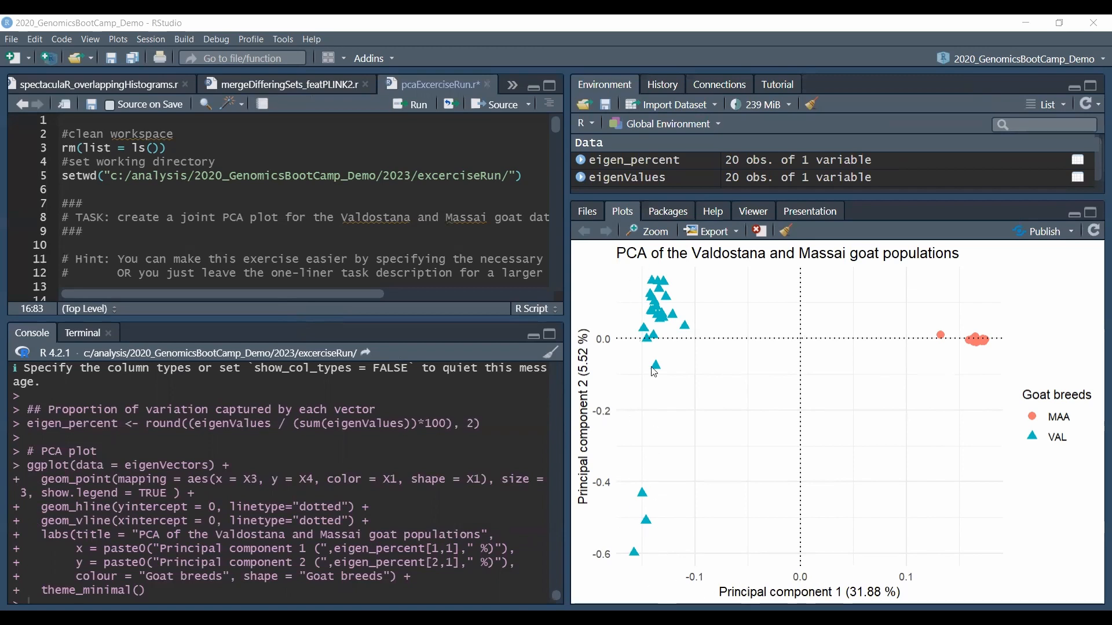
mouse_move(671, 305)
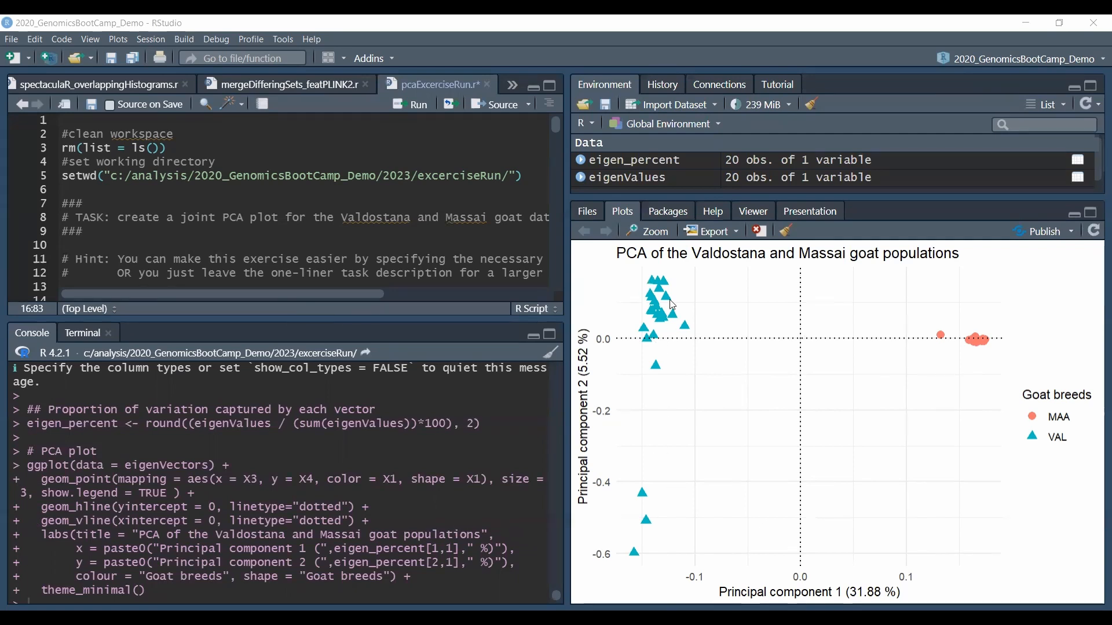
mouse_move(610, 397)
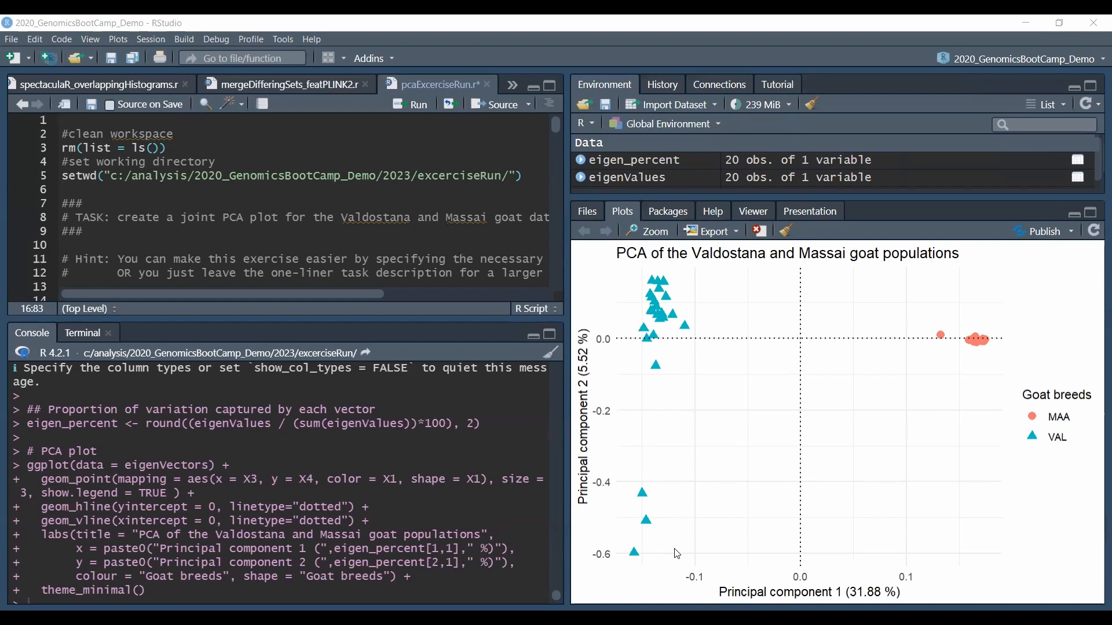
mouse_move(649, 438)
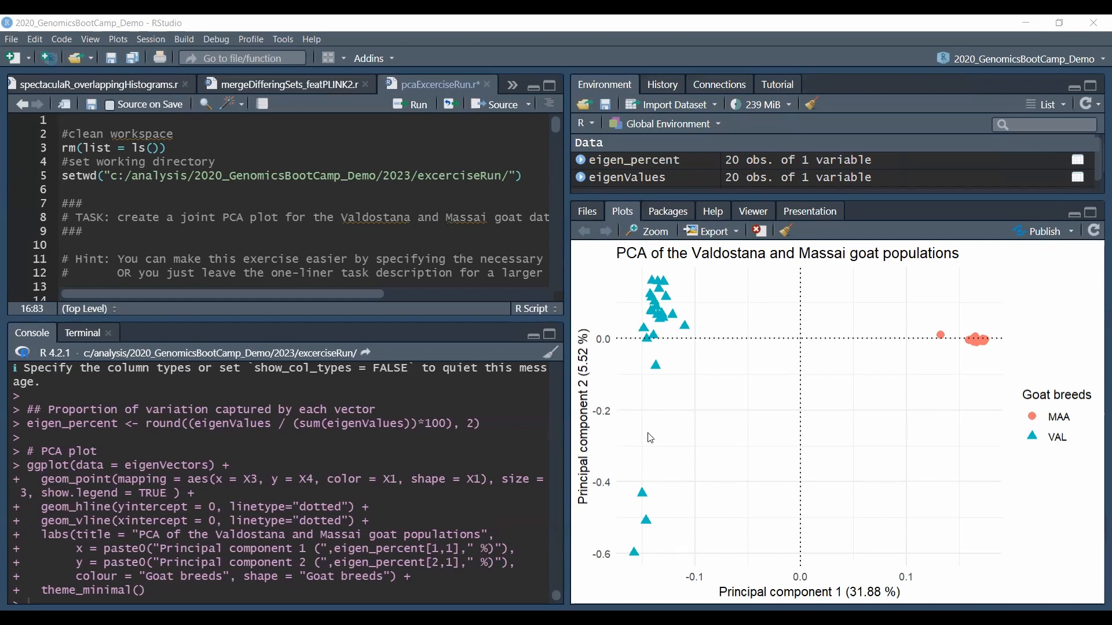
mouse_move(672, 287)
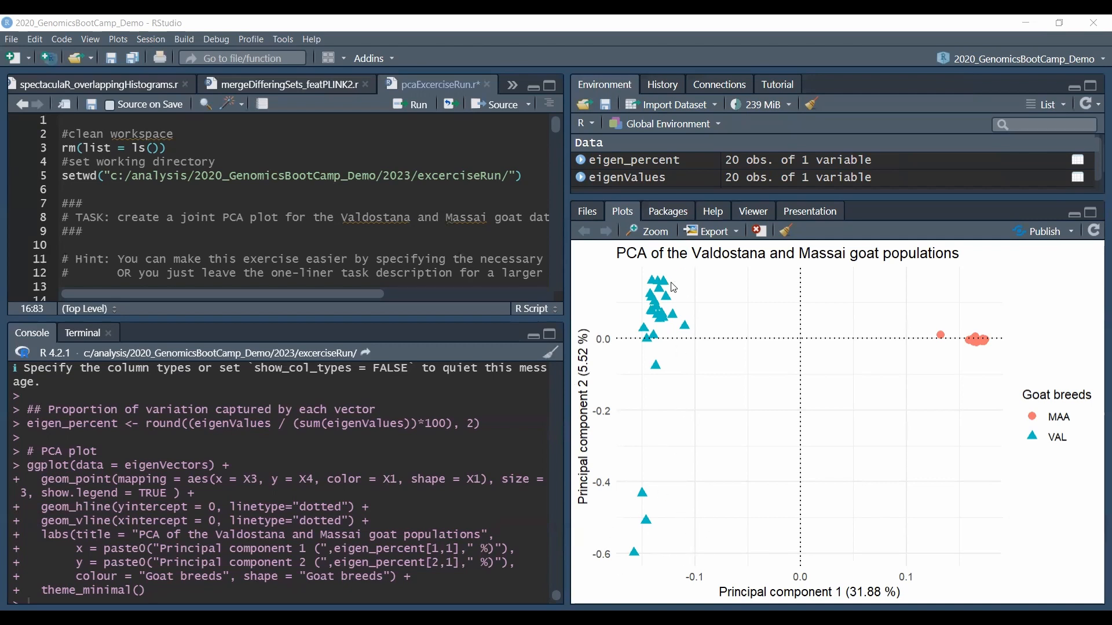
mouse_move(892, 490)
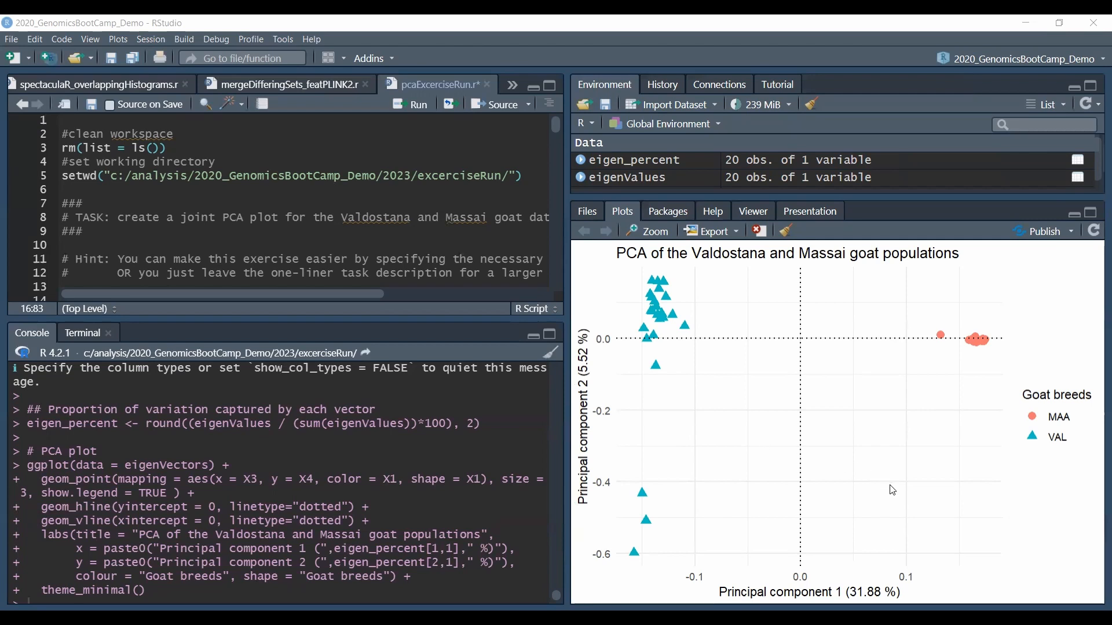